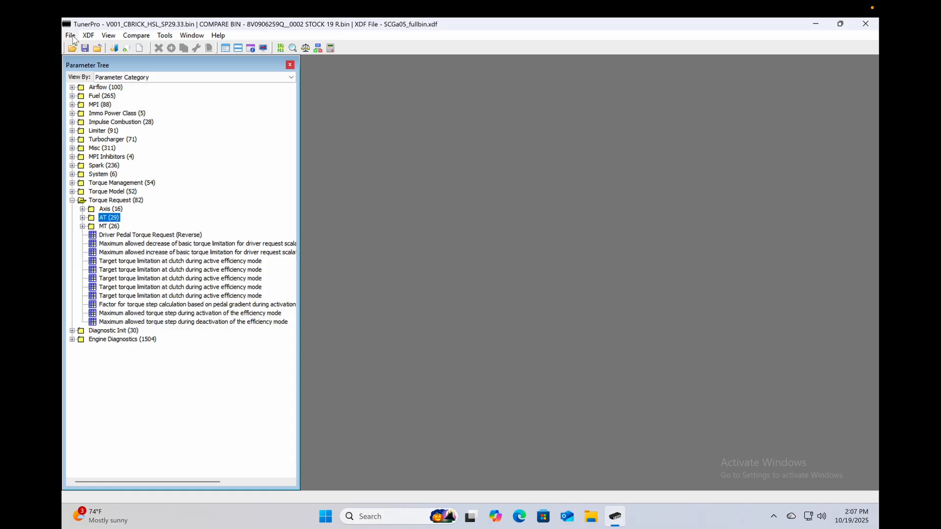
Step: Save the bin as a new file named V002_CBRICK_HSL_SP29.33_PedalTables
click(71, 35)
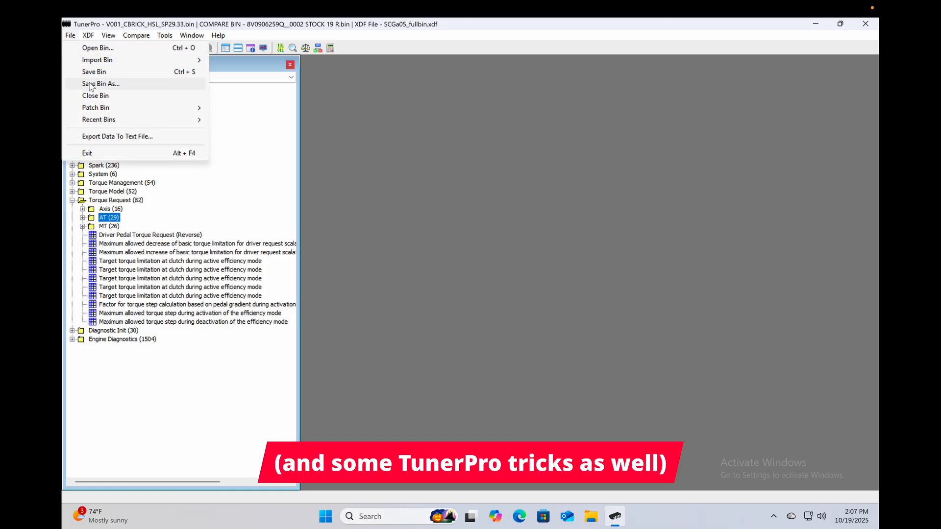
click(101, 83)
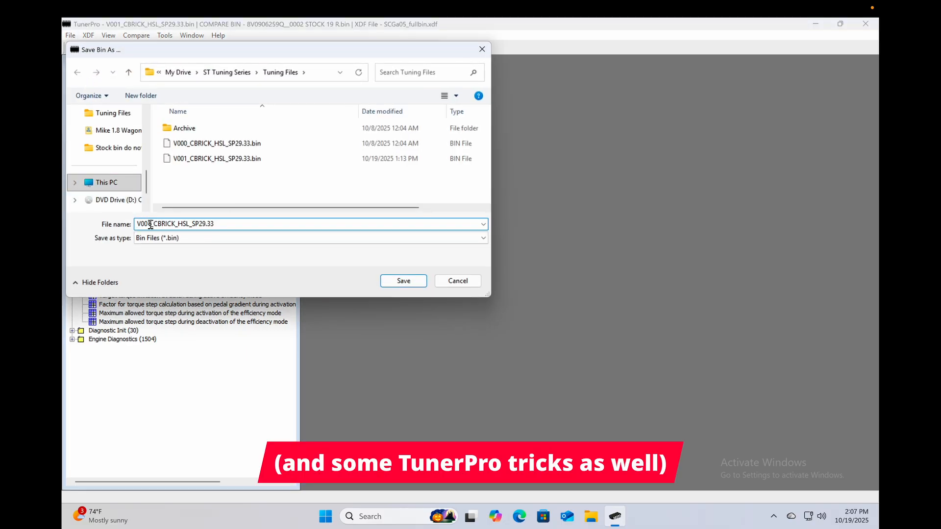
text(V002_CBRICK_HSL_SP29.33)
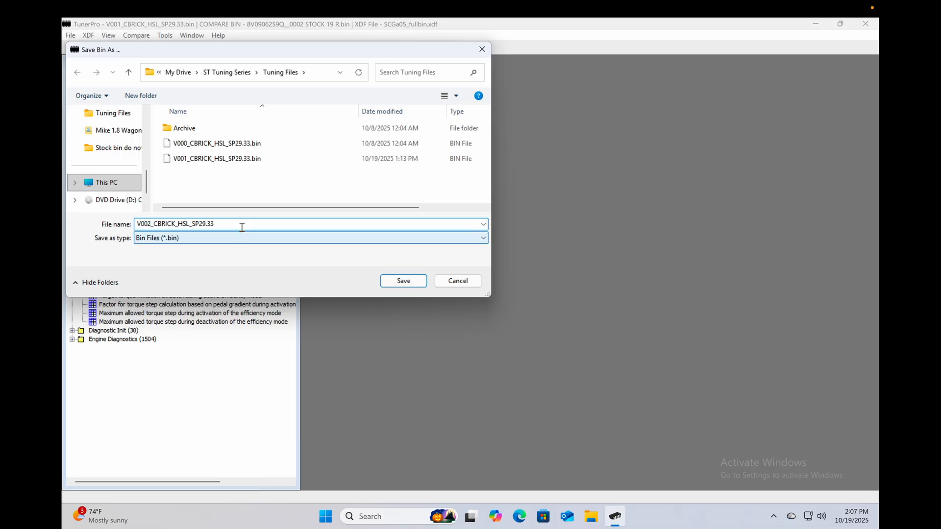
text(_PEd)
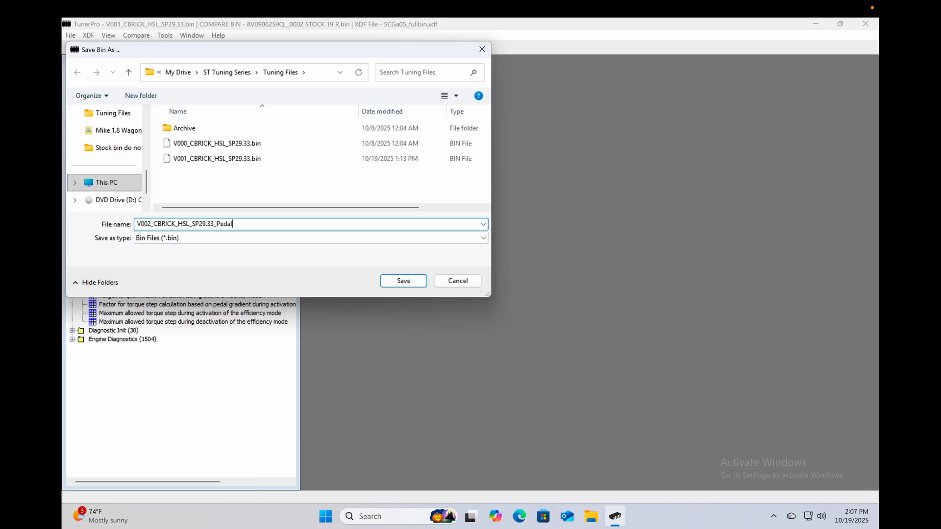
click(403, 281)
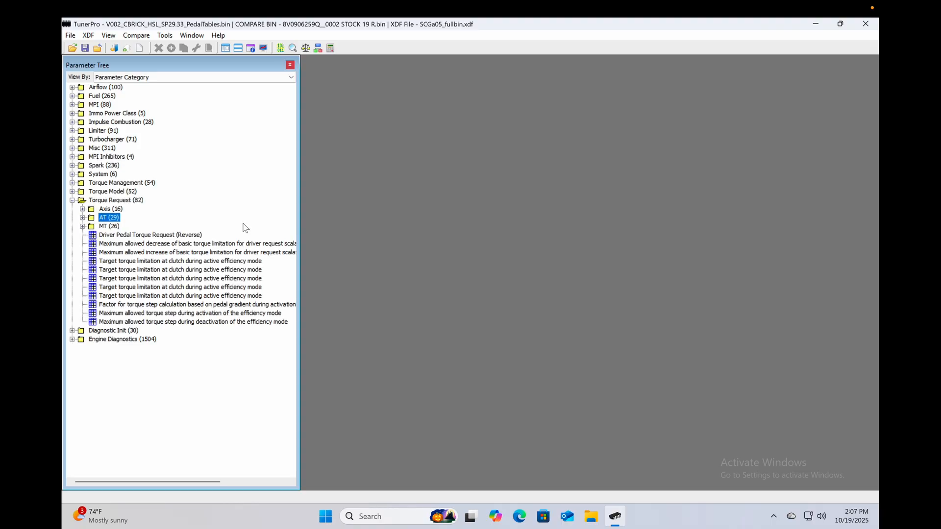
mouse_move(130, 208)
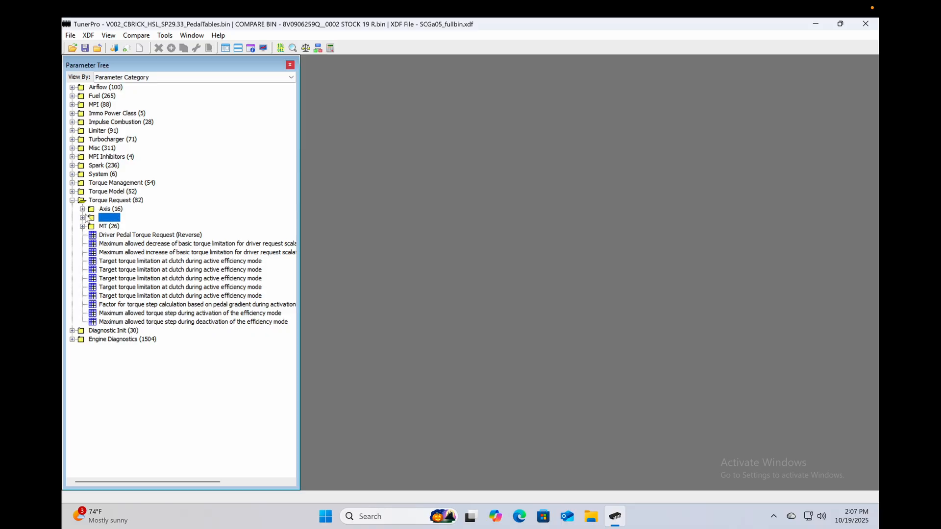
Step: Expand the AT group under Torque Request in the Parameter Tree
click(82, 217)
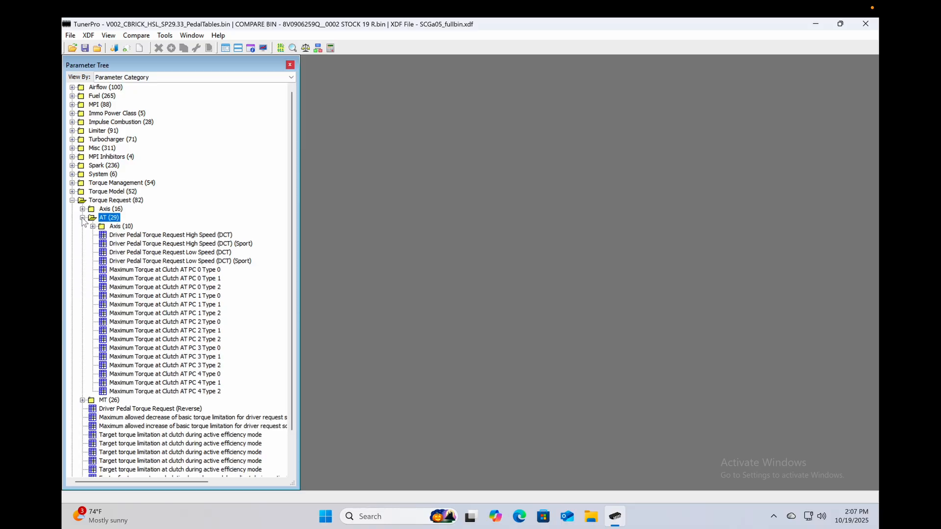
mouse_move(180, 251)
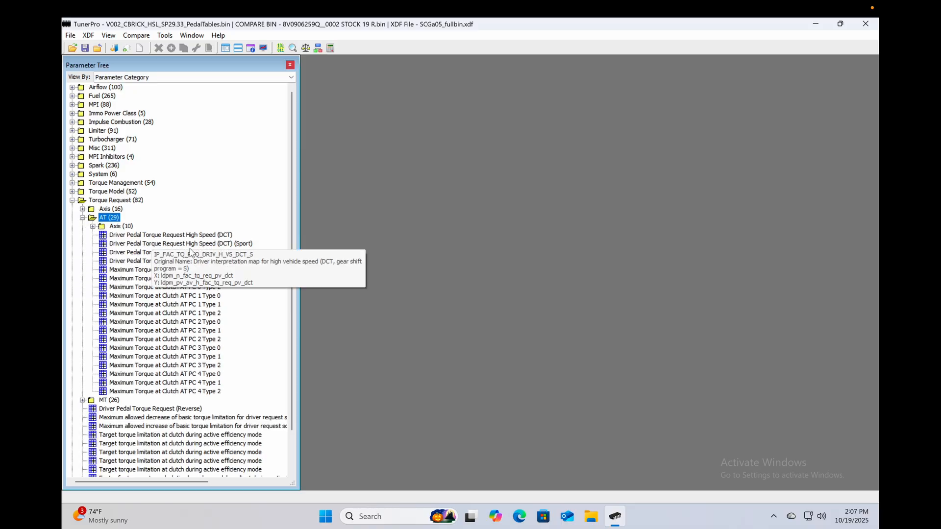
mouse_move(170, 252)
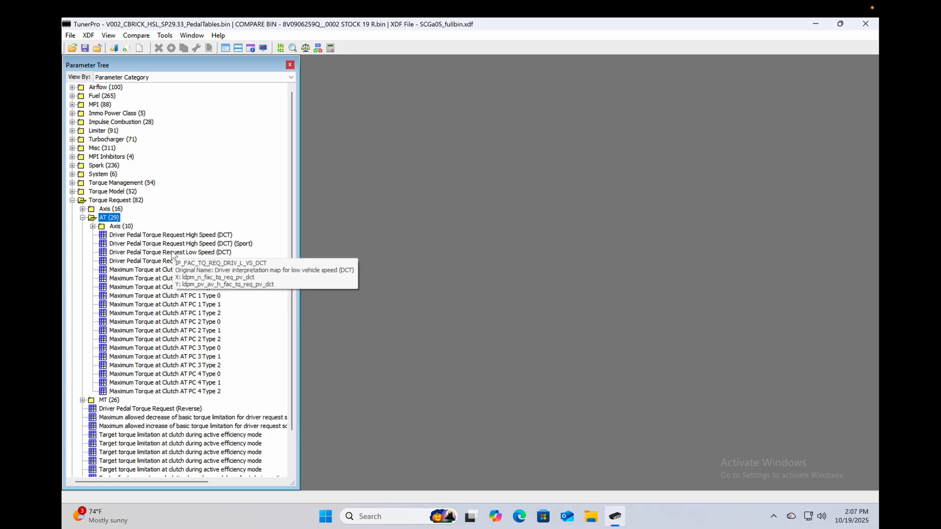
mouse_move(195, 240)
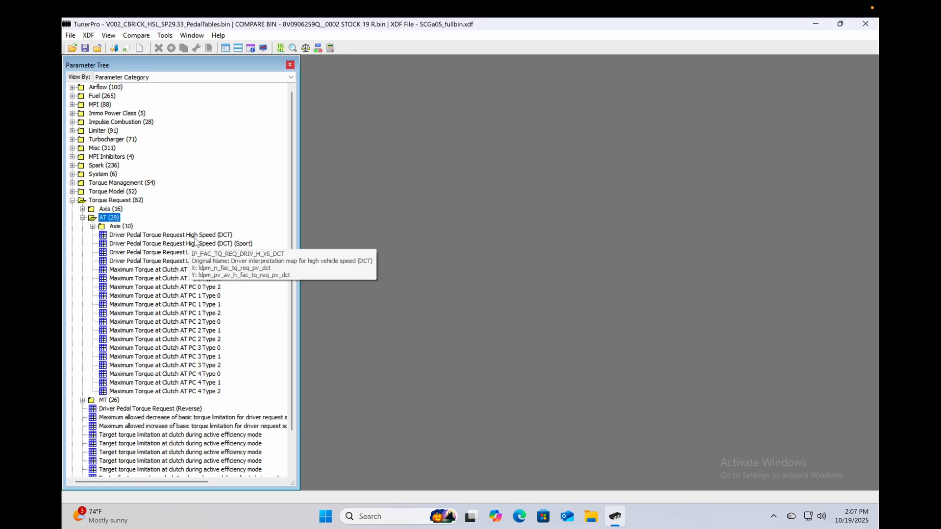
mouse_move(192, 252)
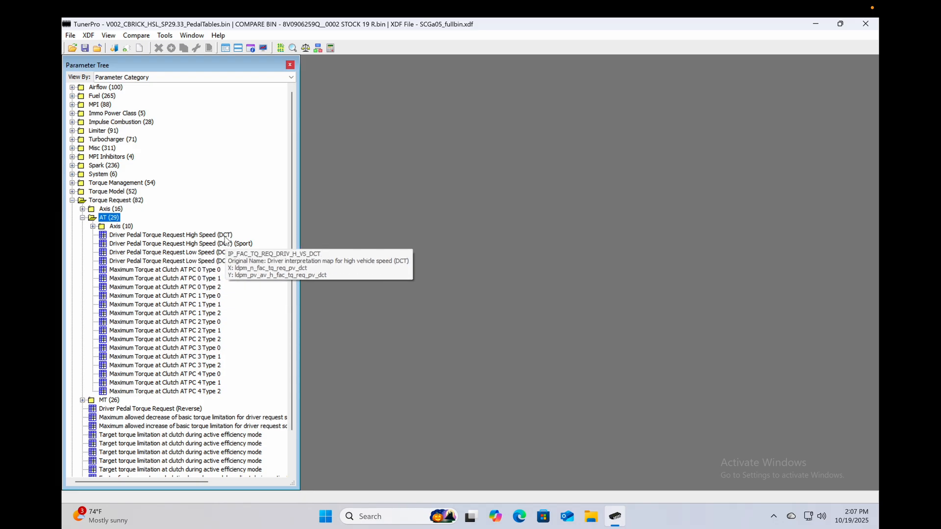
mouse_move(243, 249)
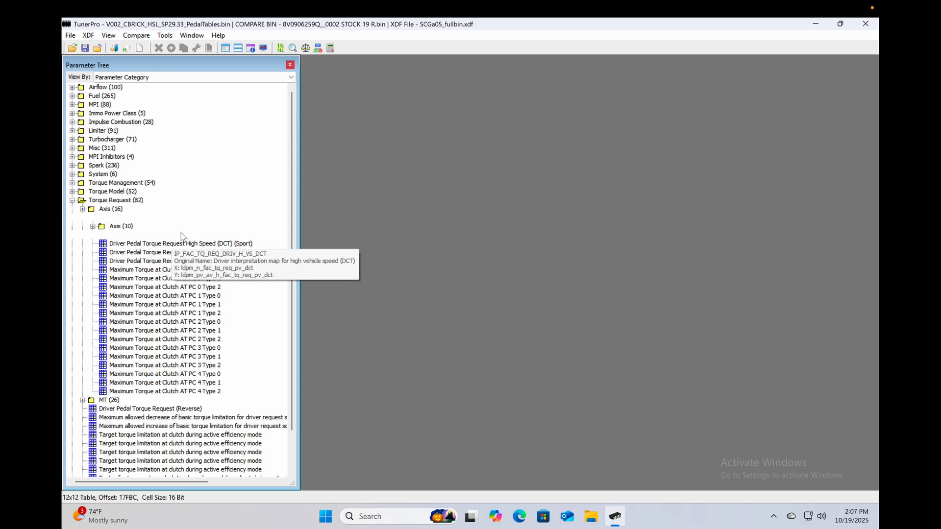
Step: Open the Driver Pedal Torque Request High Speed (DCT) table and select Maximum Torque at Clutch AT PC 0 Type 0
double_click(170, 235)
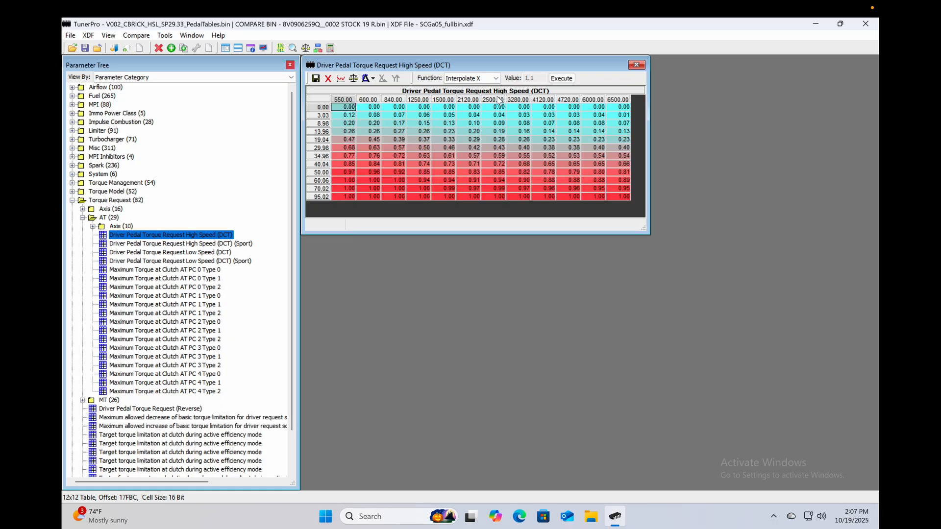
mouse_move(386, 124)
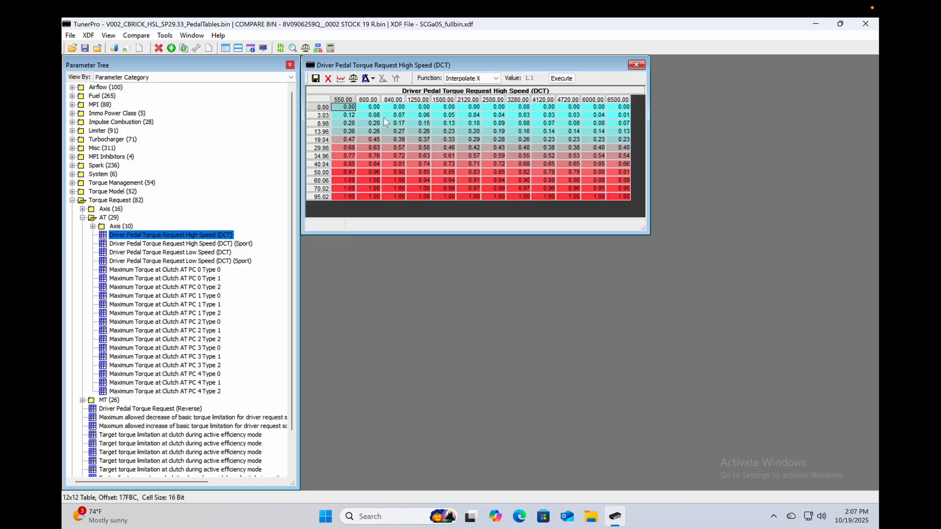
mouse_move(610, 195)
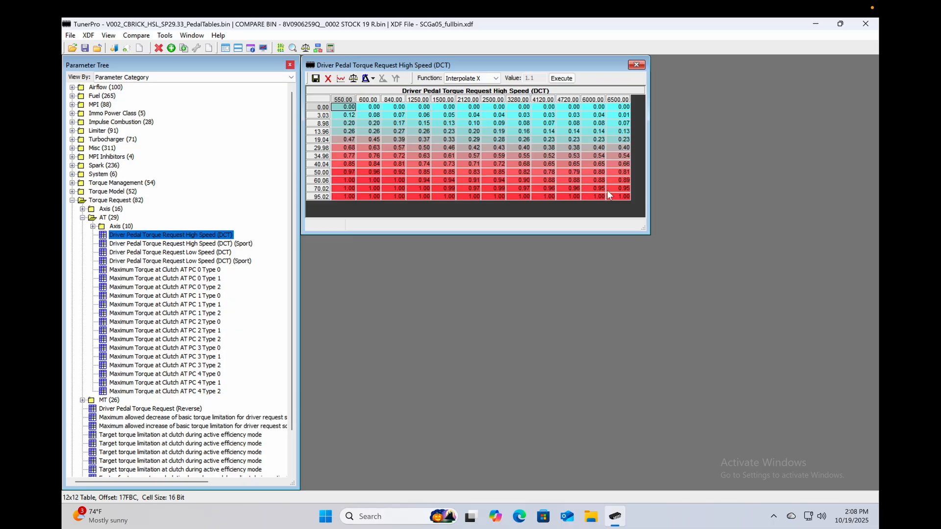
mouse_move(554, 175)
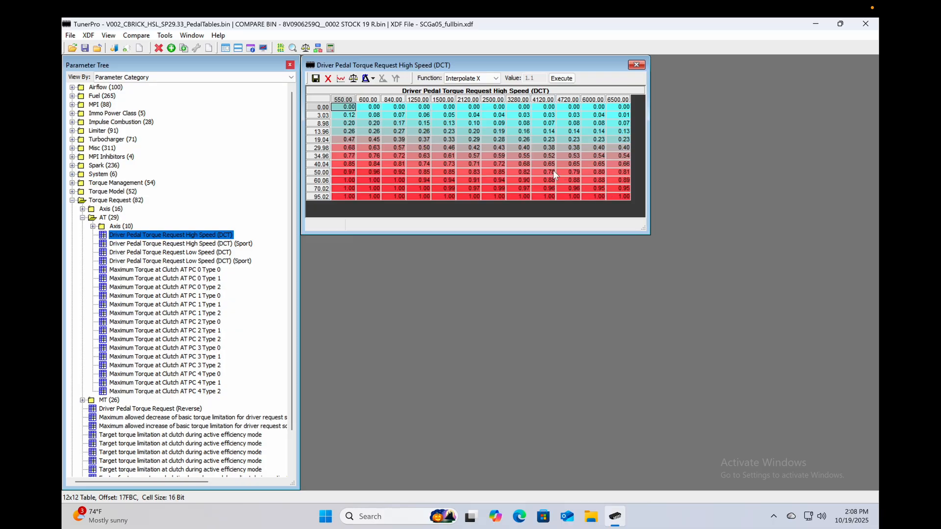
mouse_move(192, 278)
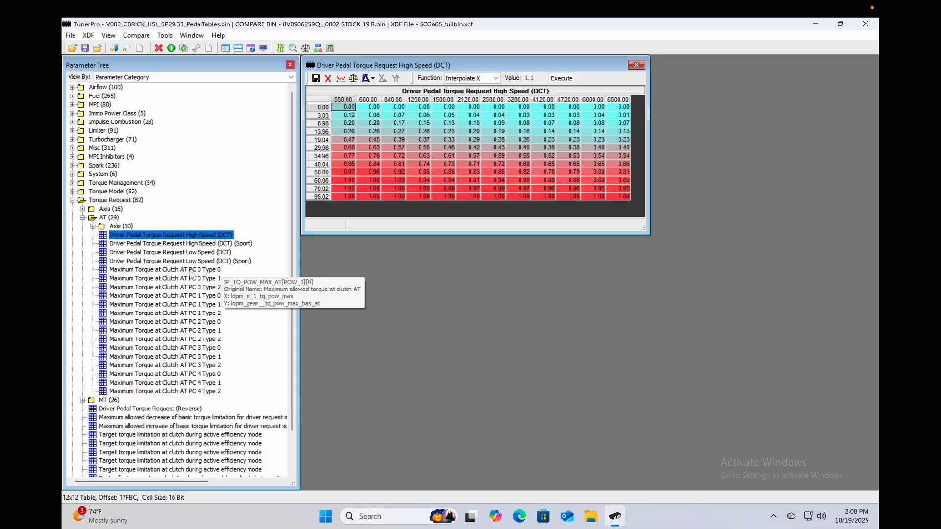
click(164, 270)
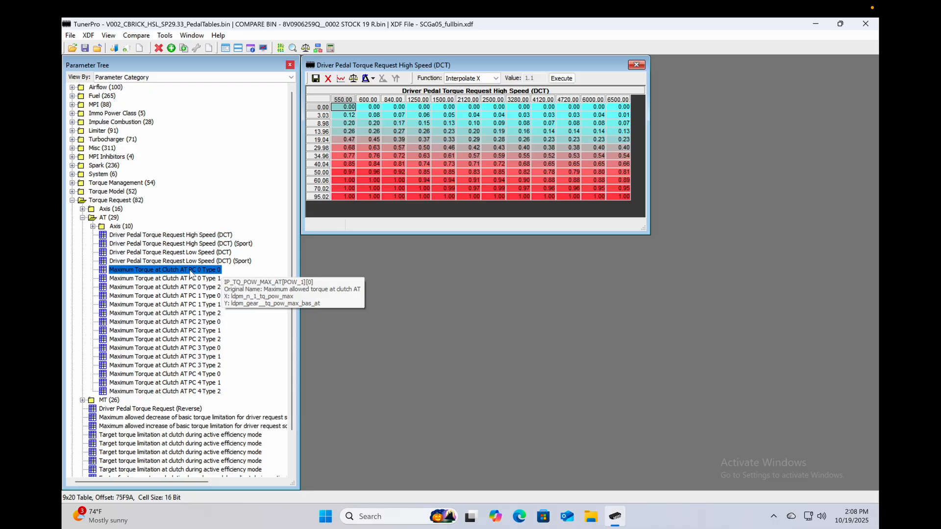
Step: Open the Maximum Torque at Clutch AT PC 0 Type 0 table
double_click(163, 270)
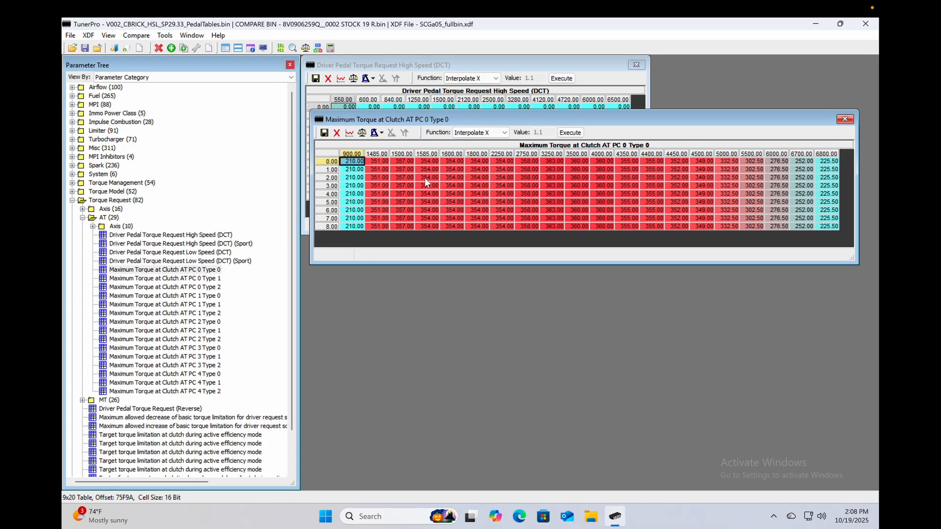
mouse_move(533, 184)
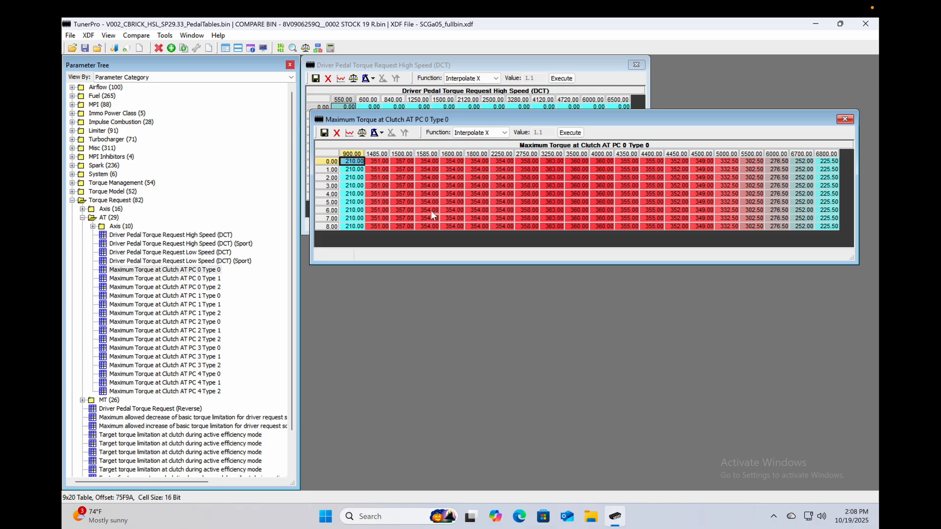
mouse_move(433, 223)
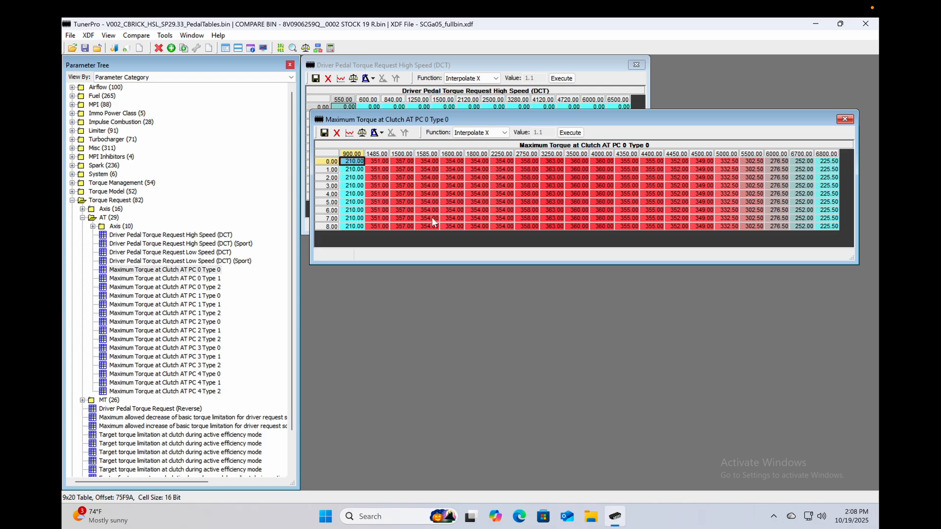
mouse_move(419, 249)
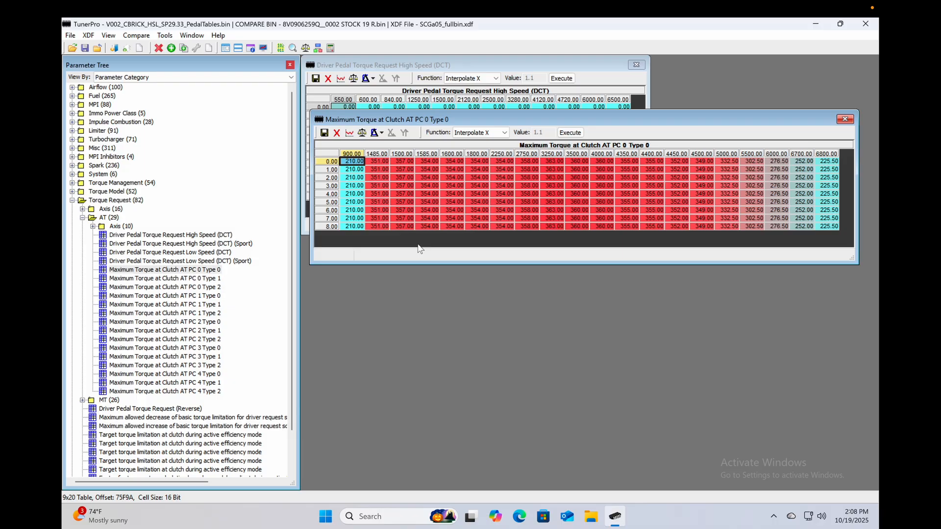
mouse_move(376, 187)
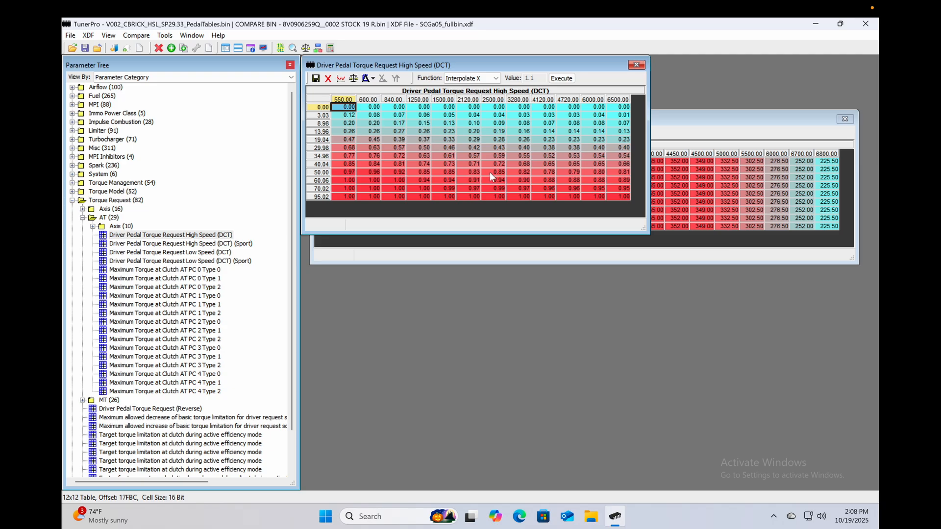
Step: Inspect two neighbouring 50 percent pedal values in the high-speed DCT pedal torque table
click(496, 173)
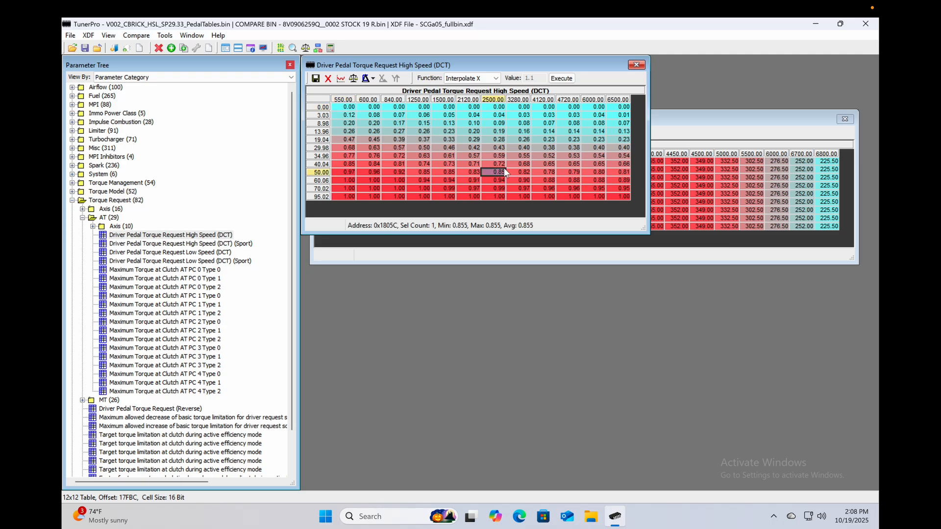
click(522, 173)
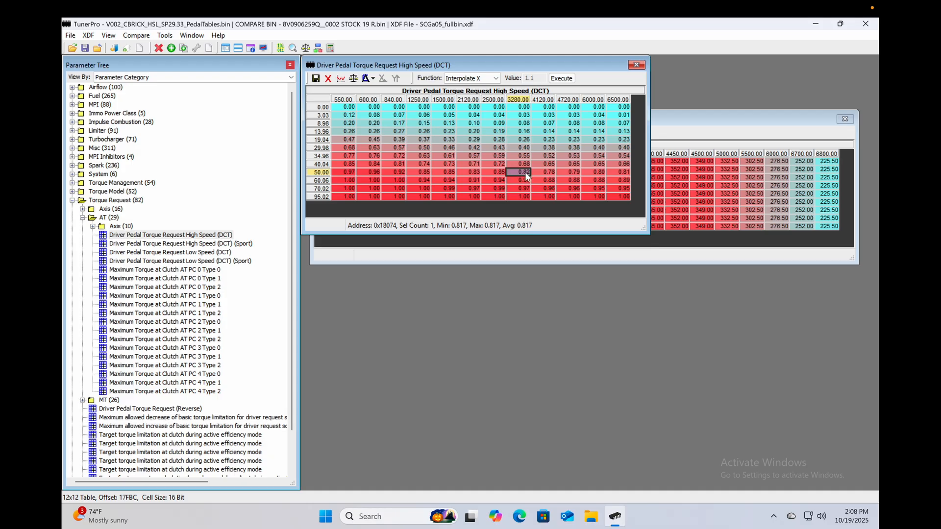
mouse_move(689, 123)
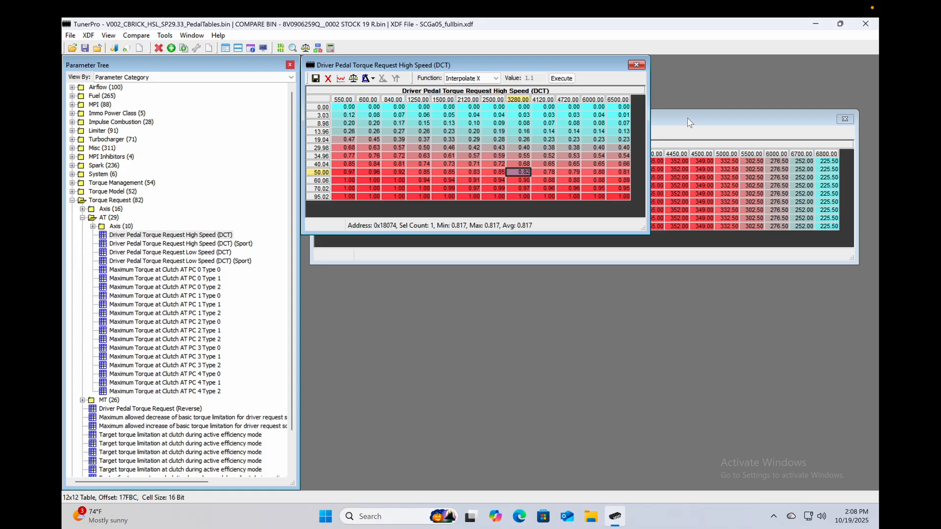
mouse_move(702, 122)
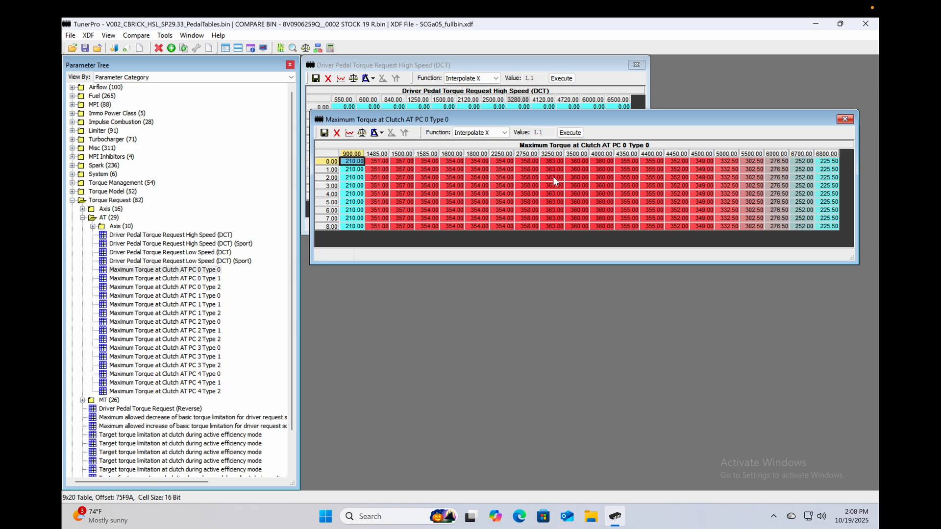
mouse_move(554, 169)
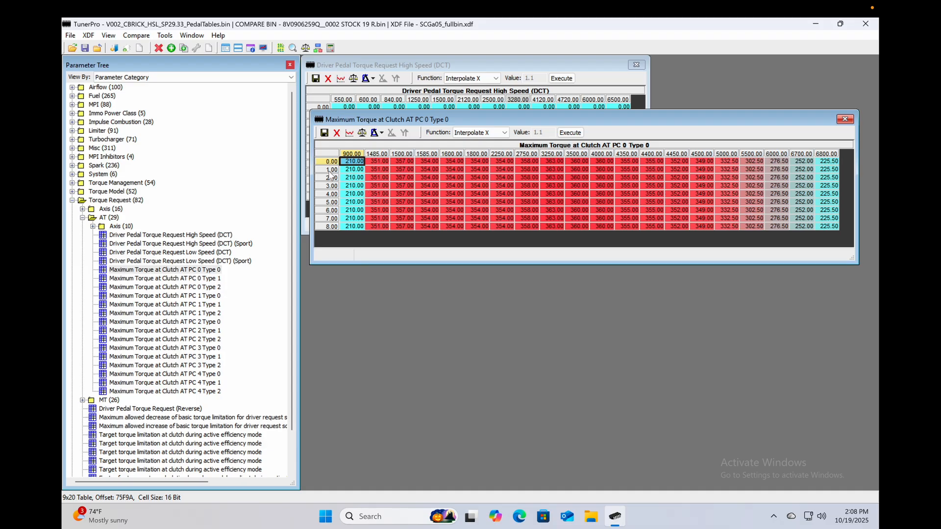
mouse_move(422, 200)
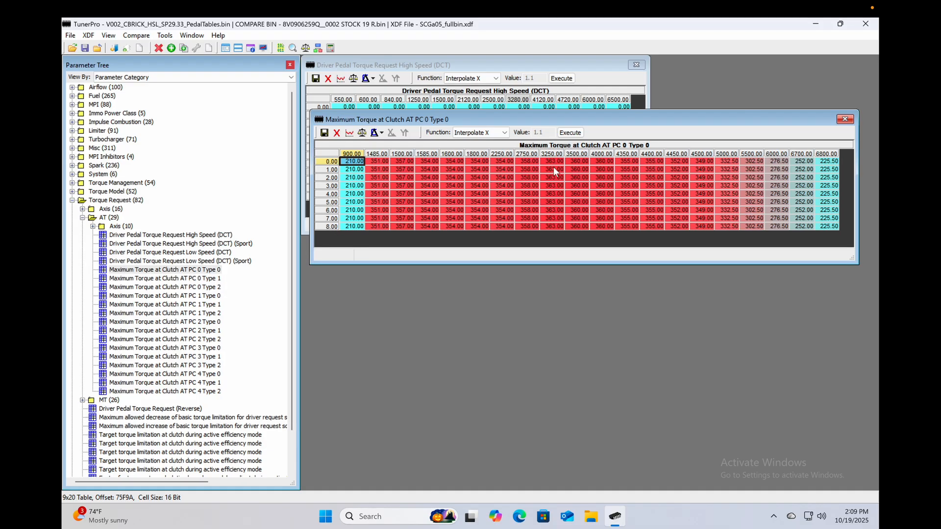
click(553, 186)
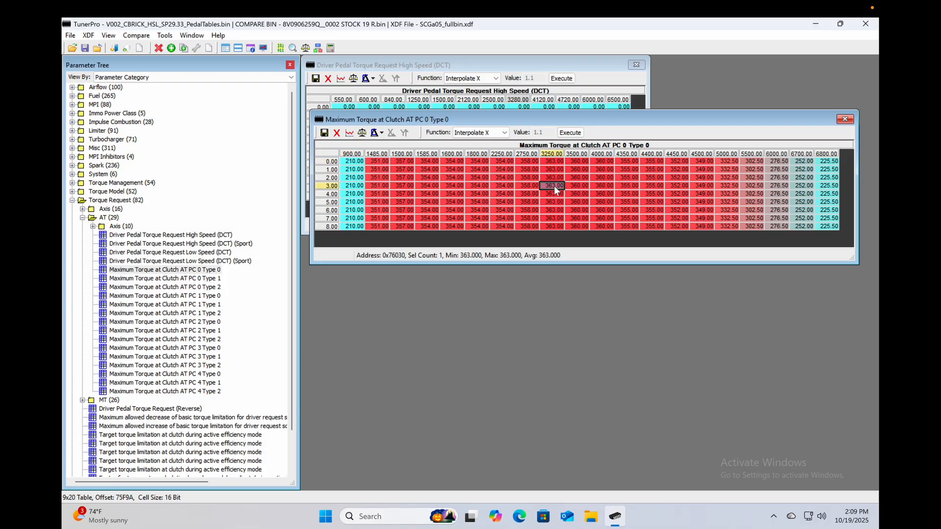
click(553, 177)
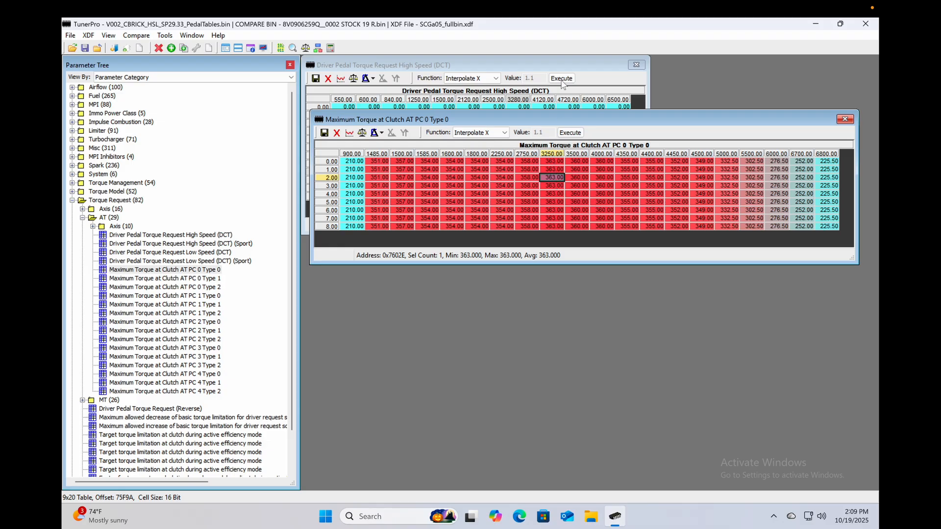
mouse_move(542, 66)
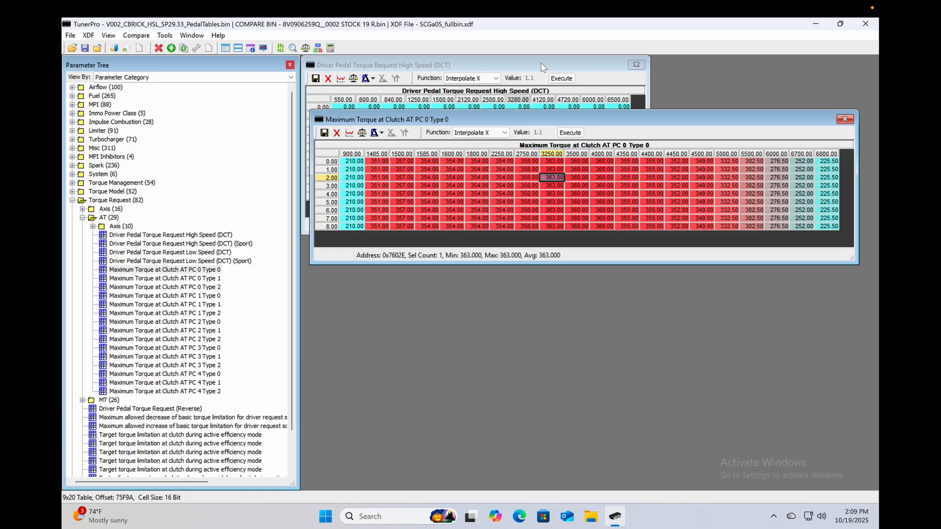
mouse_move(424, 216)
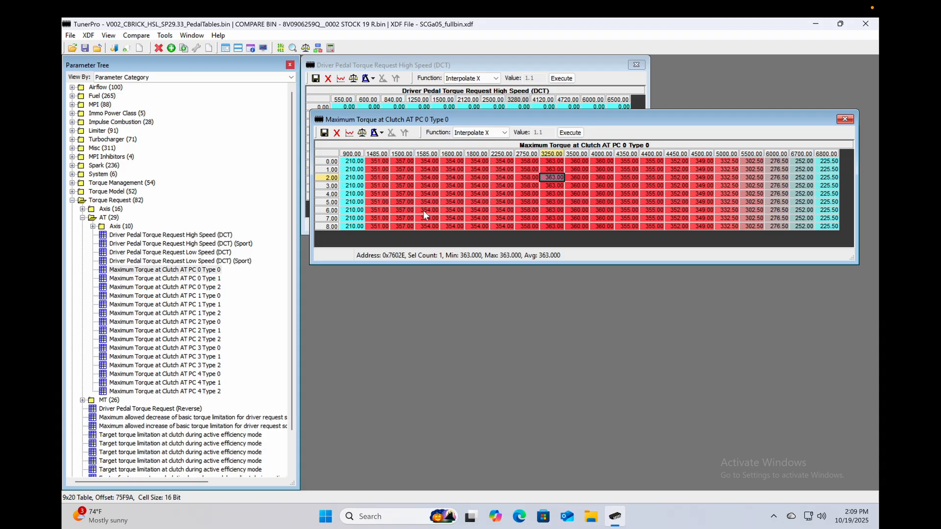
mouse_move(361, 166)
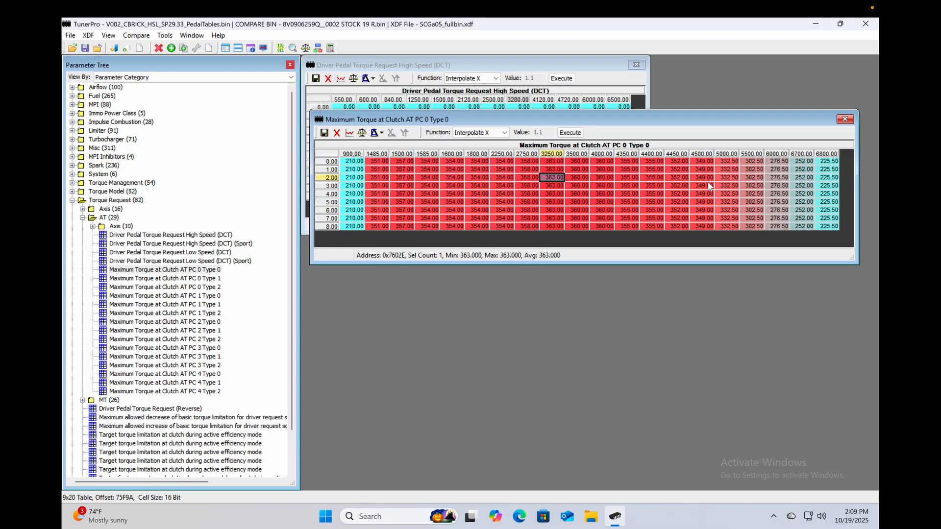
mouse_move(846, 121)
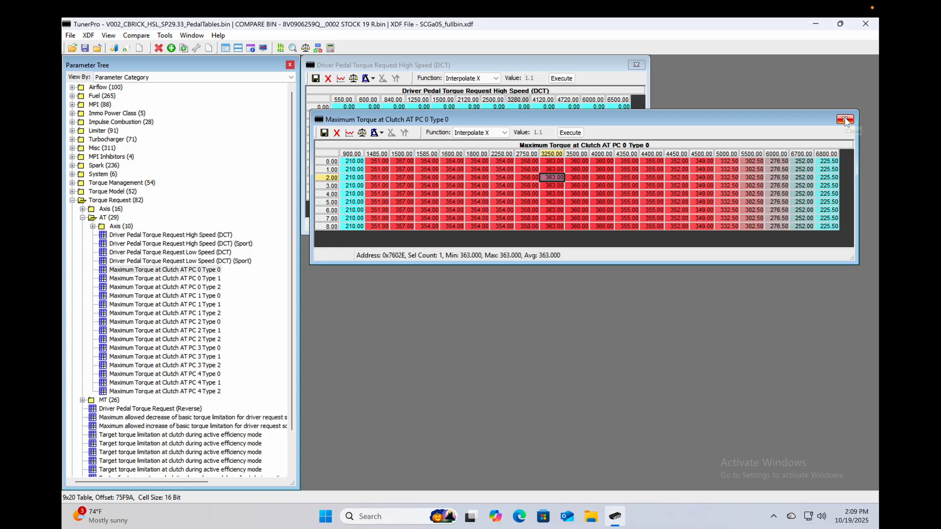
Step: Close both torque table windows and collapse the Torque Request category
click(846, 119)
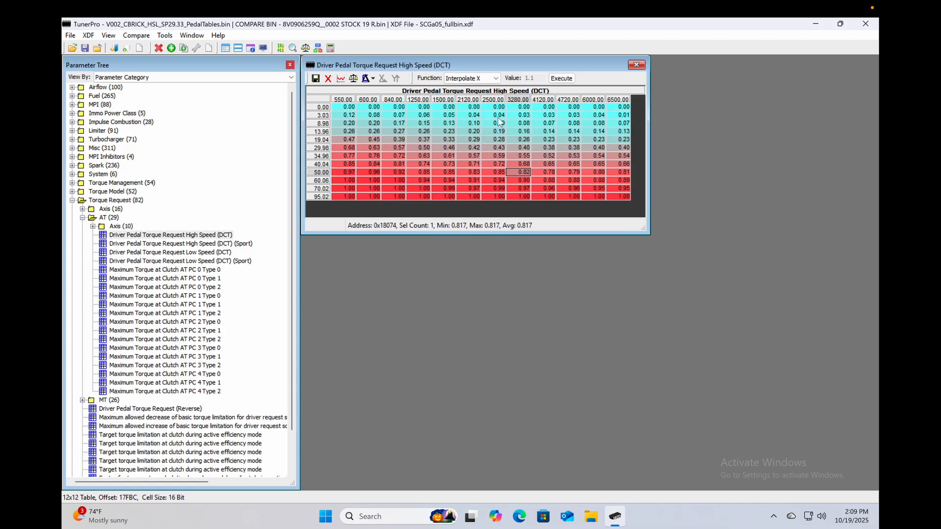
click(635, 64)
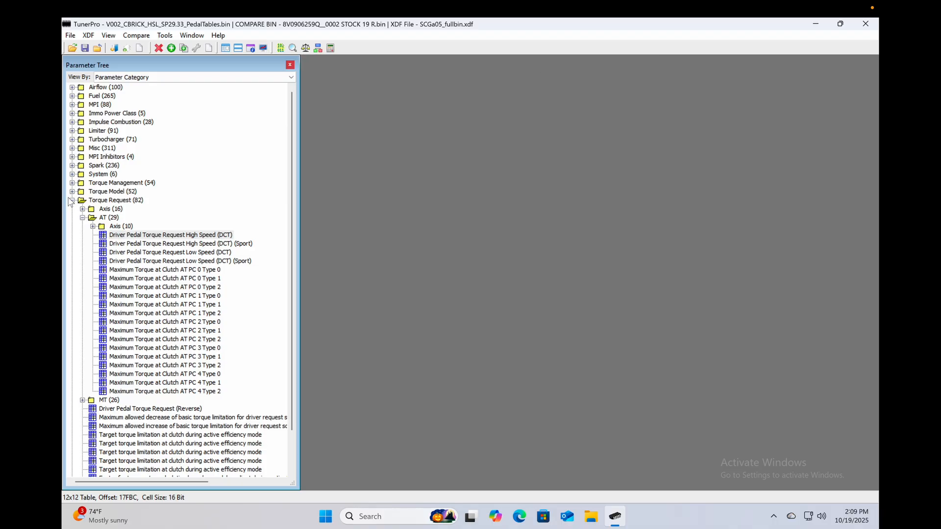
click(88, 35)
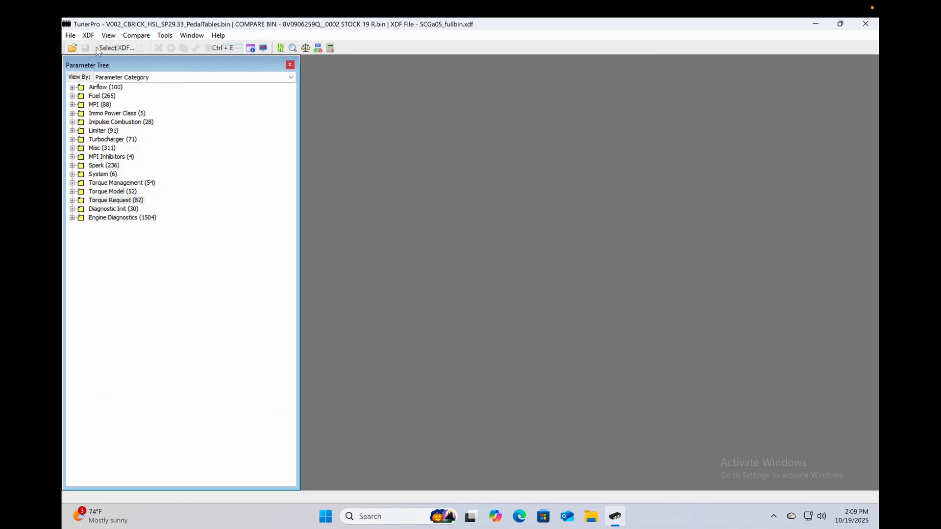
Step: Load the SCGA05_switchpatch29.33_v1.000 XDF and expand Map Switching > Map Slot 1
click(116, 47)
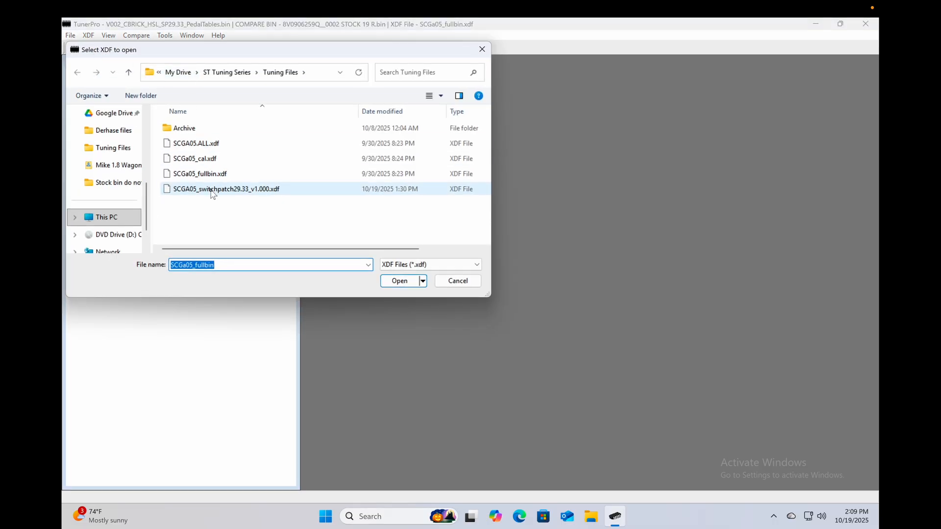
click(398, 281)
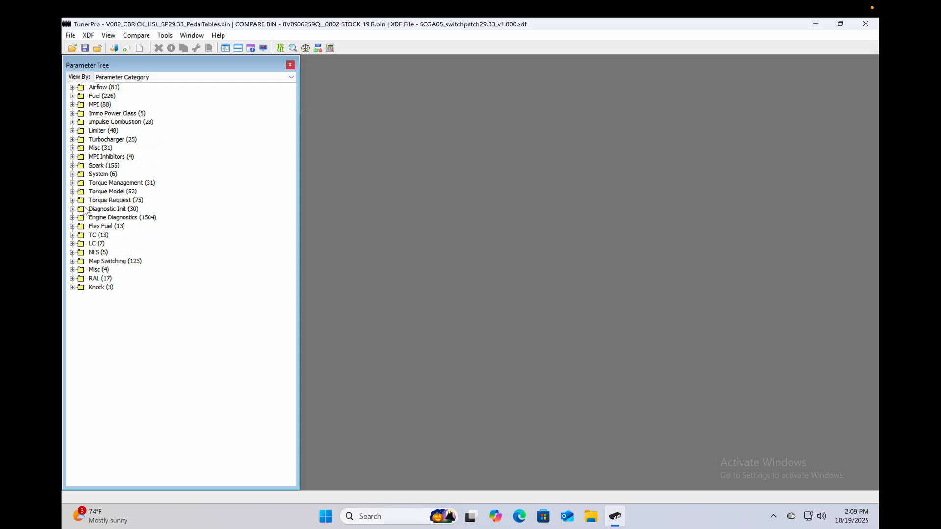
click(72, 200)
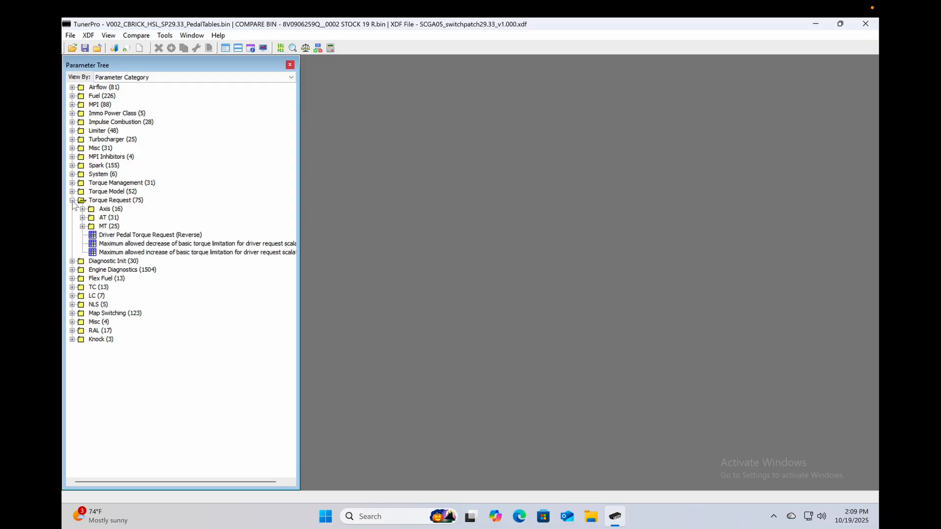
click(82, 218)
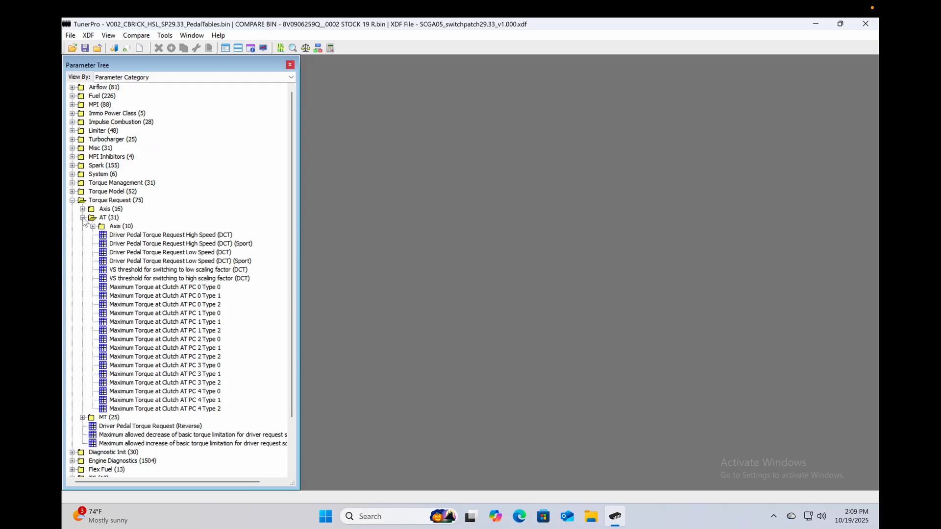
click(71, 200)
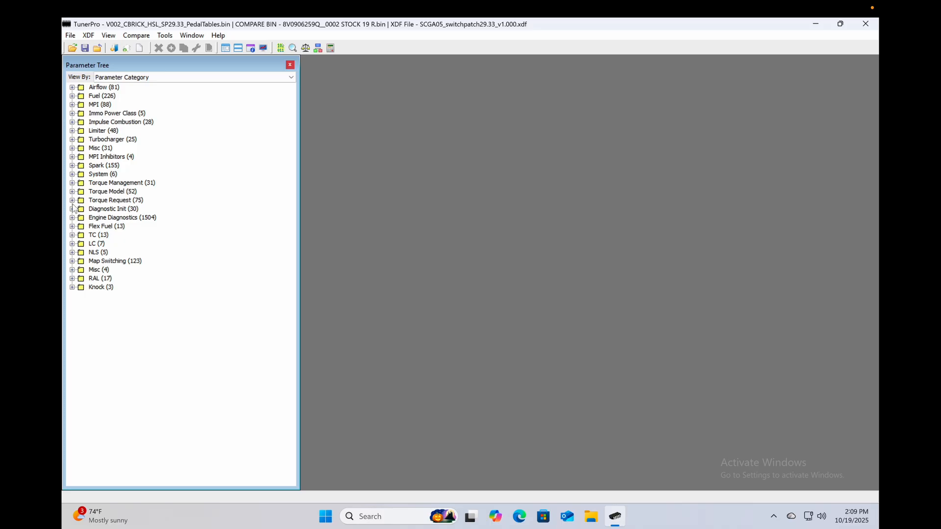
click(72, 261)
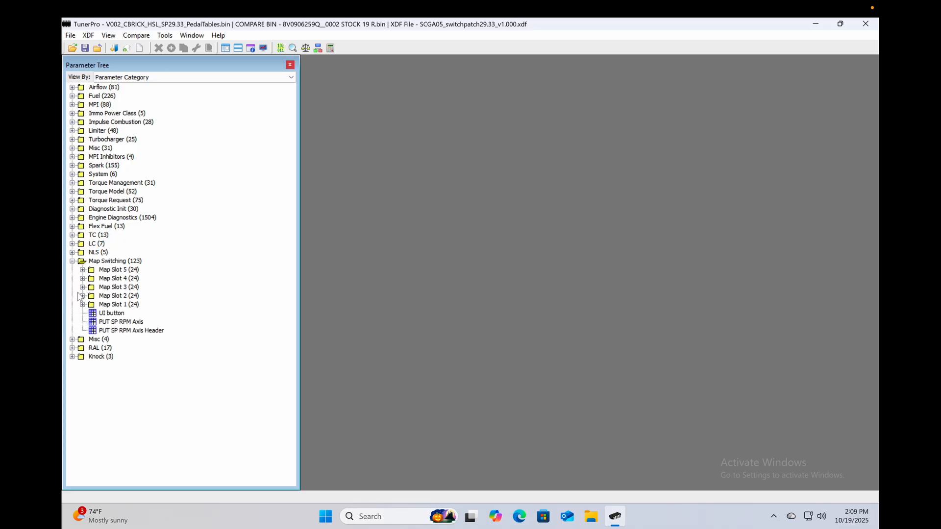
click(82, 304)
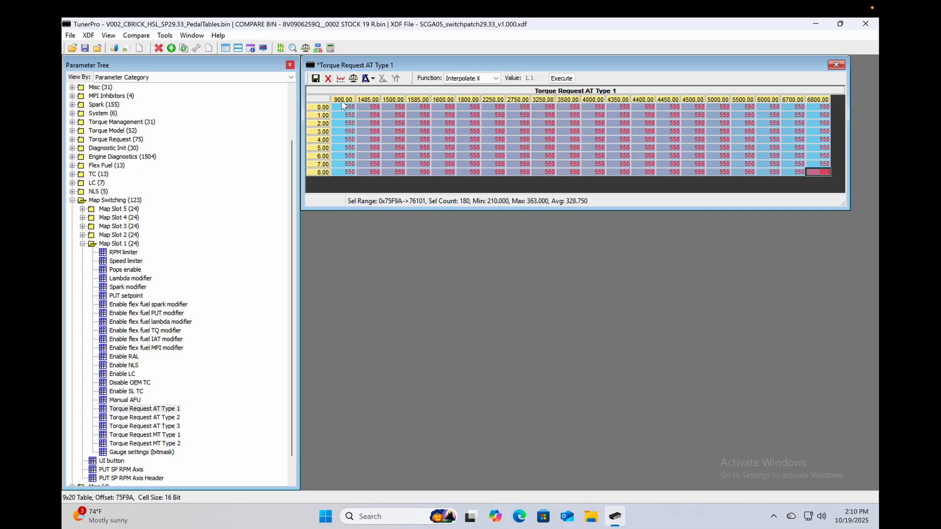
Step: Fill Map Slot 1 Torque Request AT Type 1, 2 and 3 tables with a flat 550
click(343, 107)
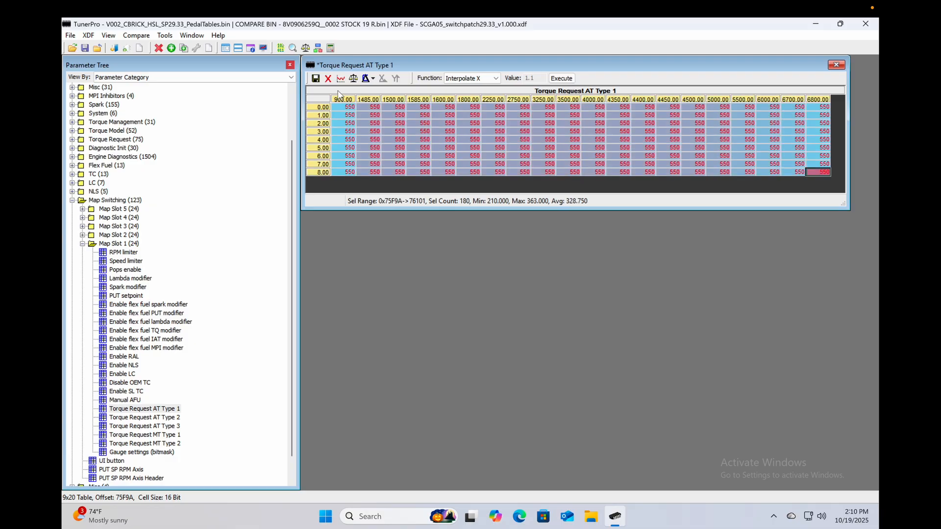
click(835, 64)
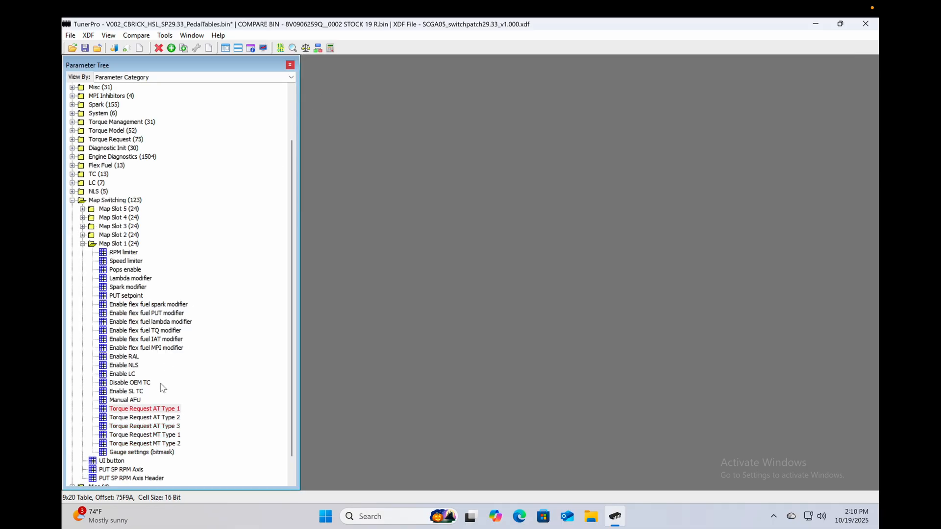
double_click(144, 417)
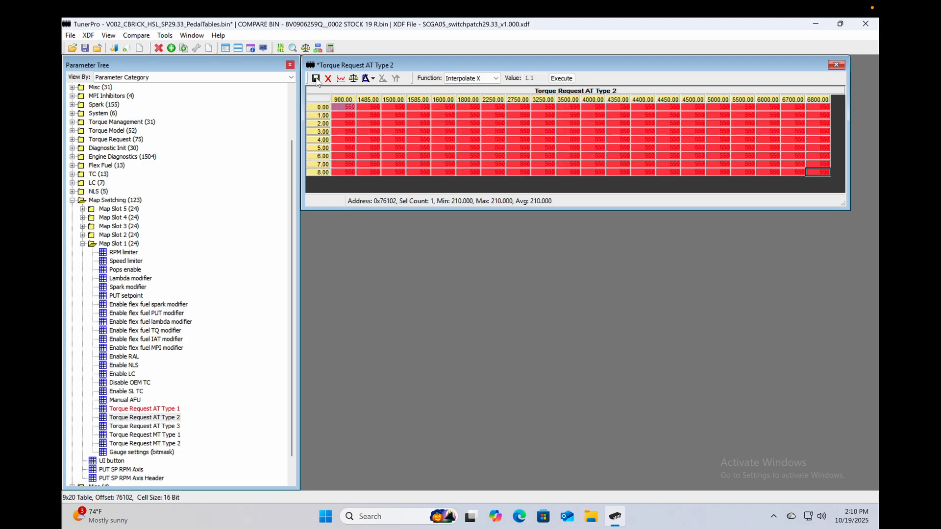
click(835, 64)
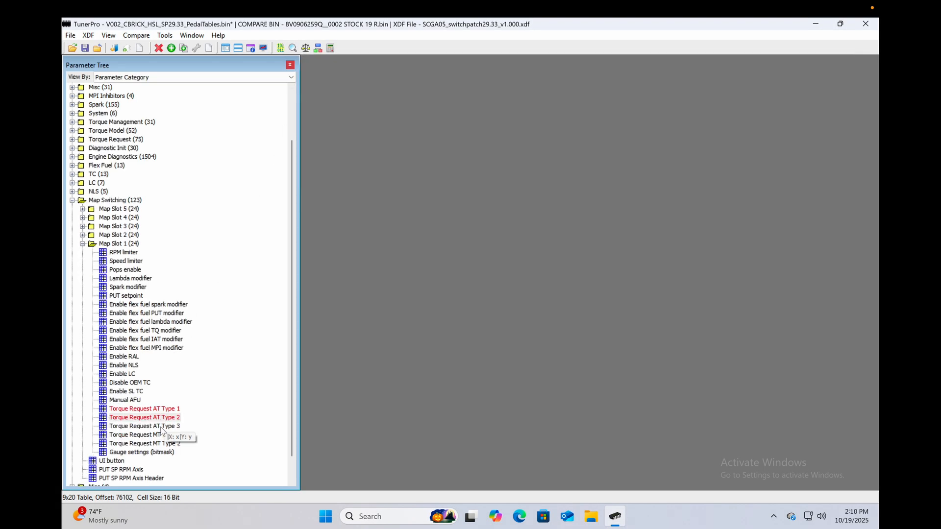
double_click(144, 426)
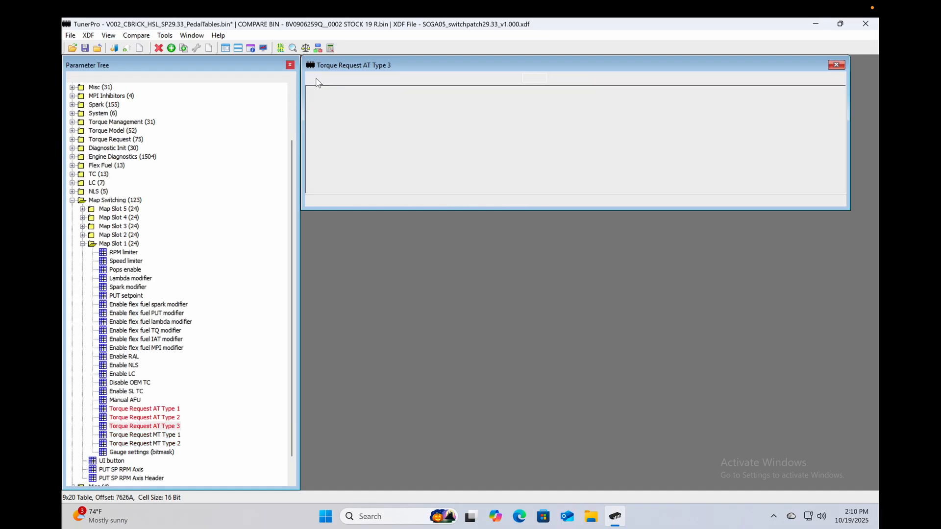
click(835, 65)
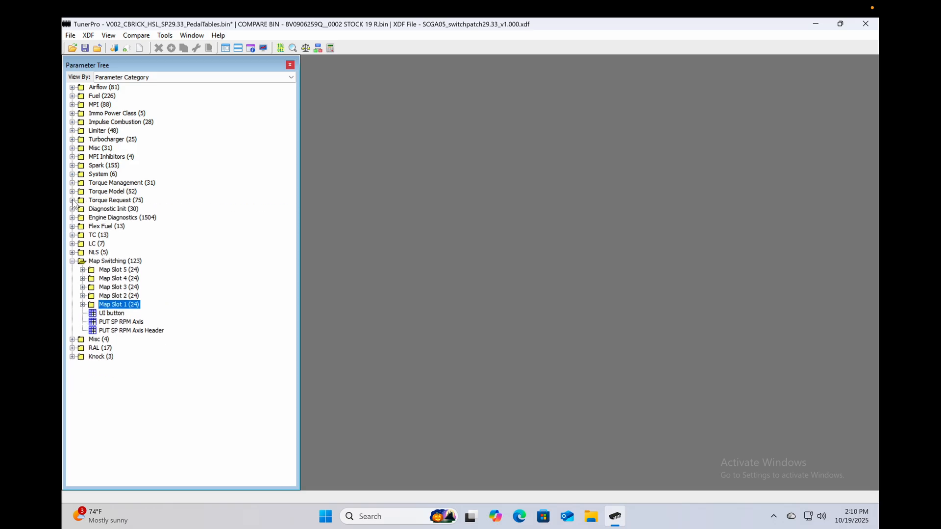
Step: Expand Torque Request > AT to check the parameters, then collapse it again
click(72, 200)
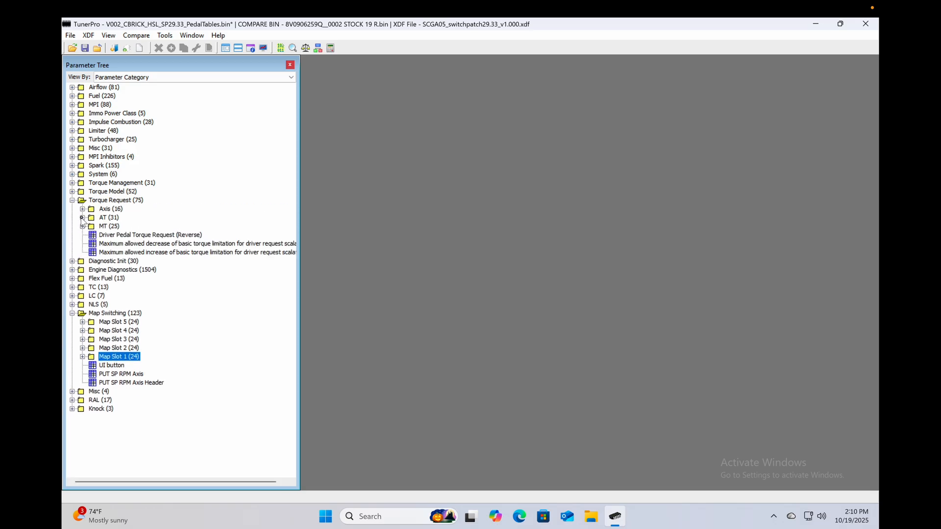
click(82, 217)
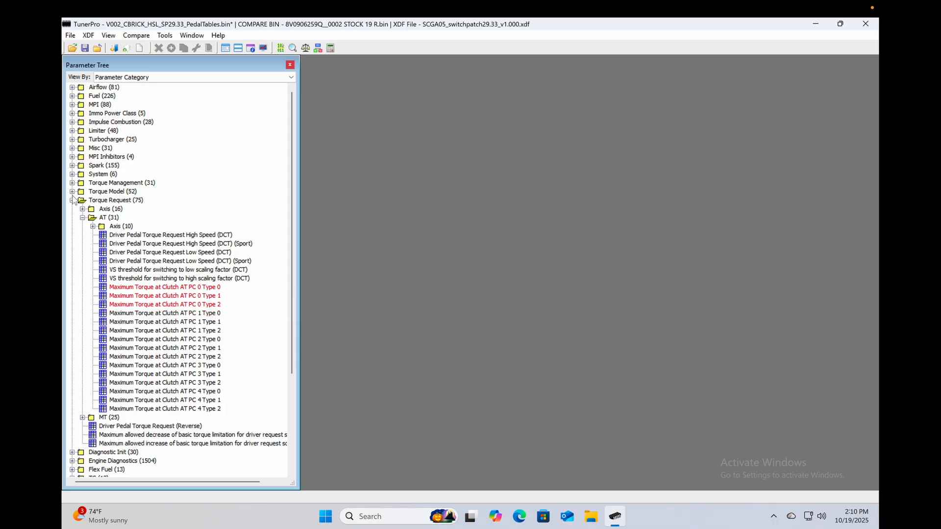
click(72, 200)
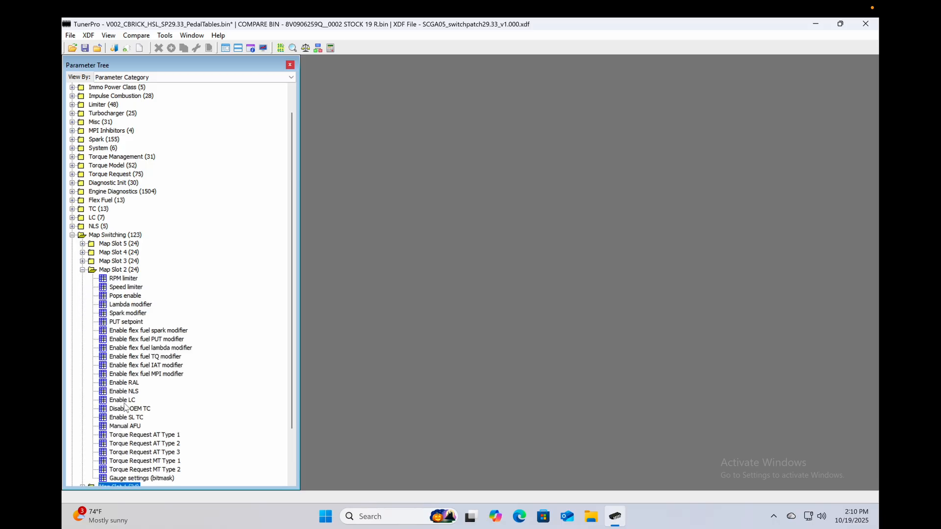
Step: Fill the next map slot's Torque Request AT Type tables with 550, commit, and collapse Map Slot 5
double_click(144, 434)
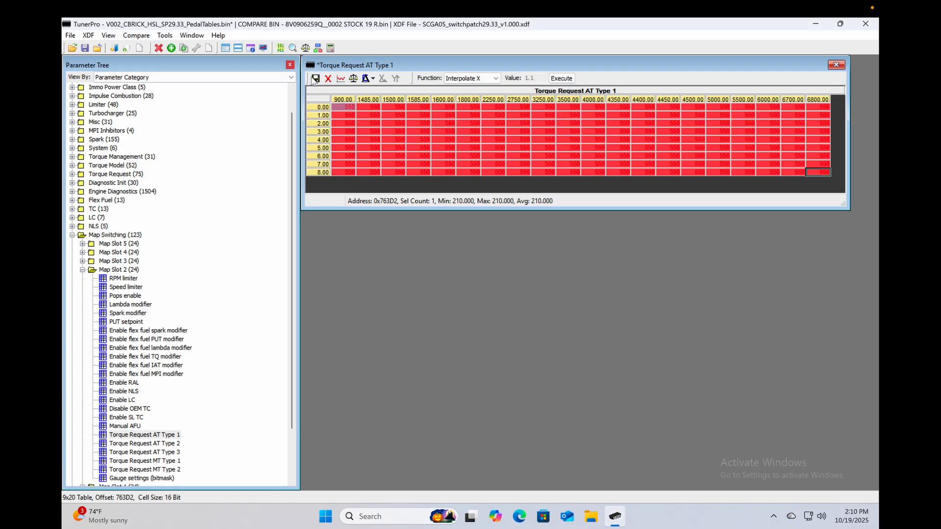
click(835, 65)
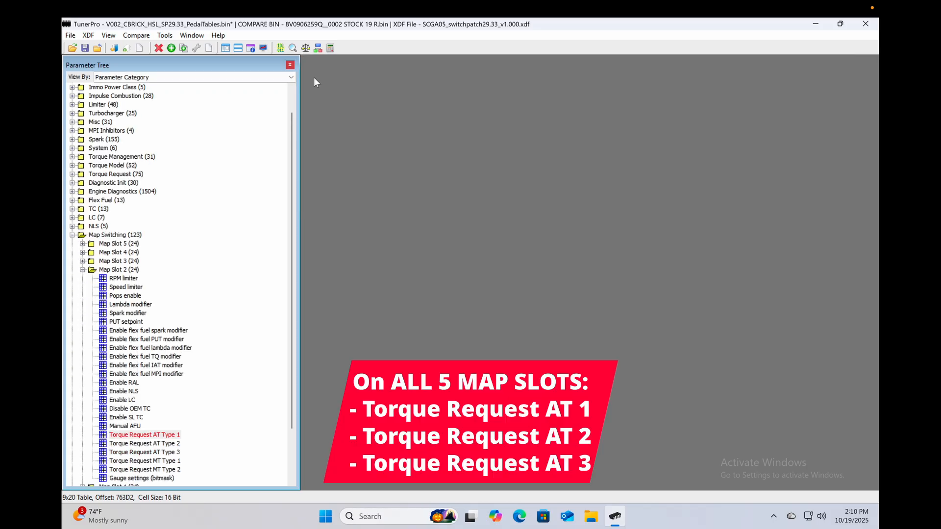
double_click(144, 443)
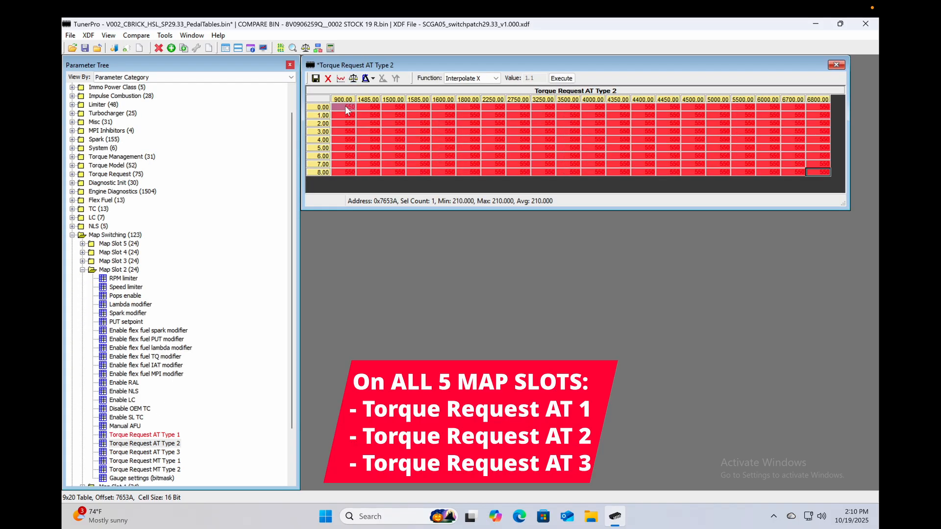
click(835, 65)
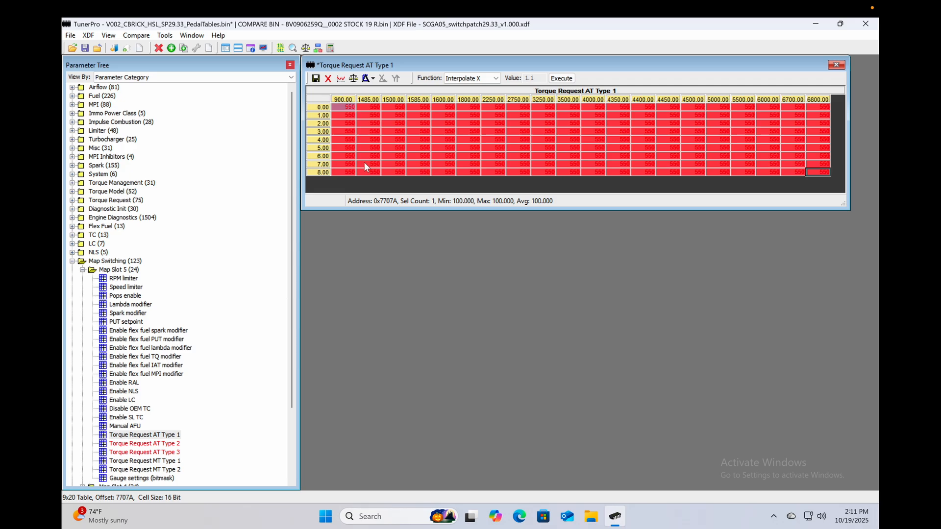
click(343, 115)
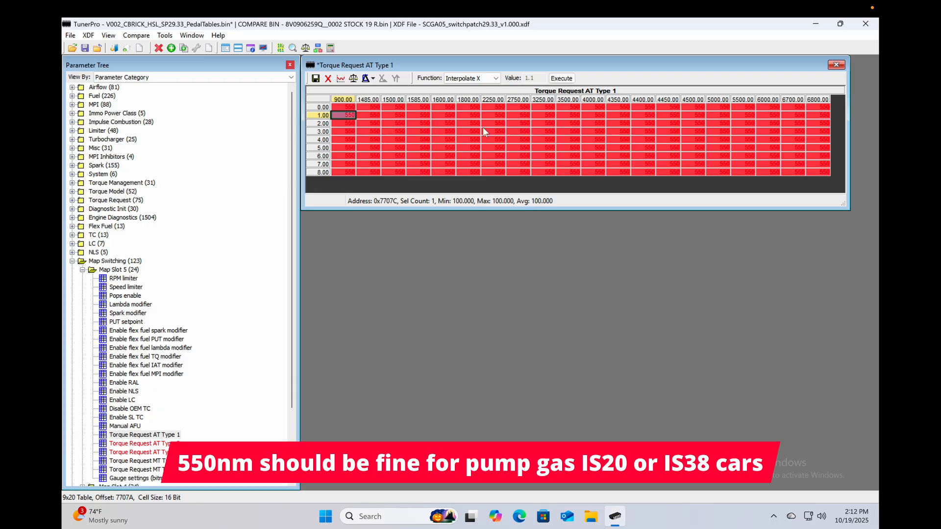
mouse_move(376, 151)
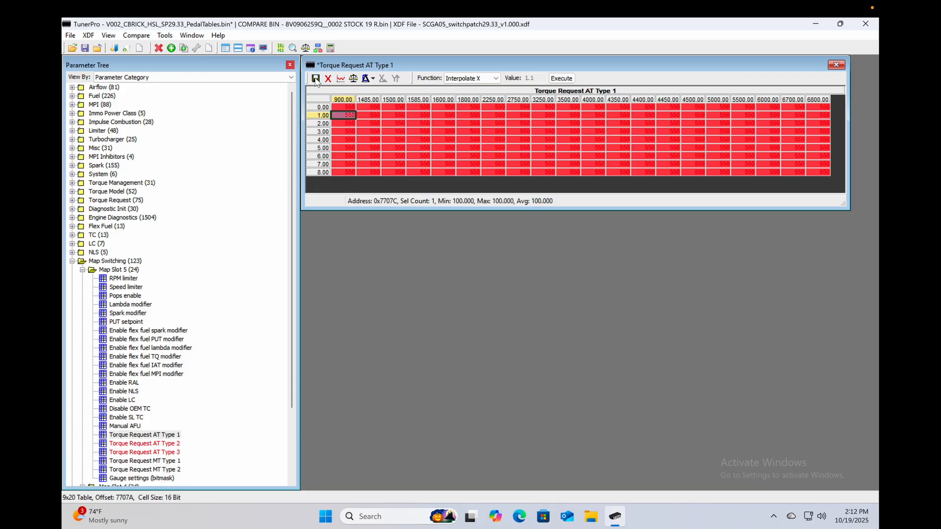
mouse_move(316, 79)
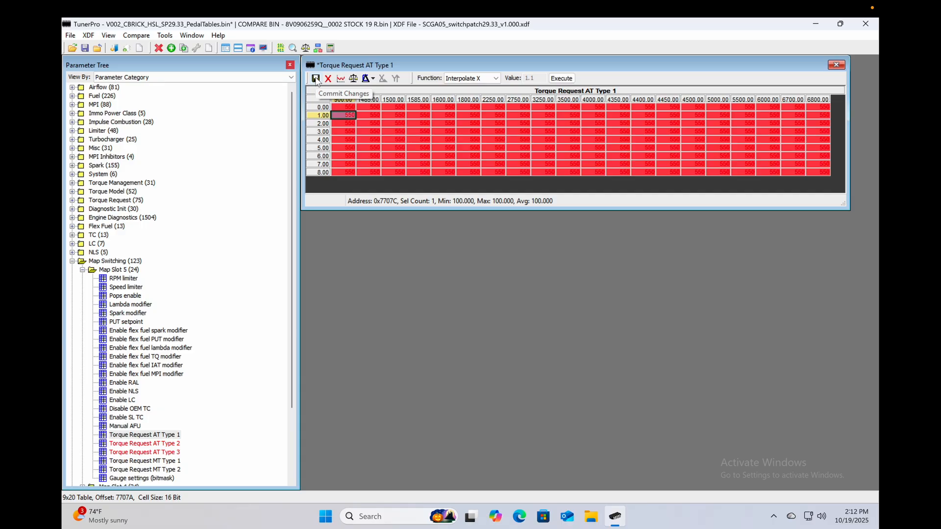
click(836, 65)
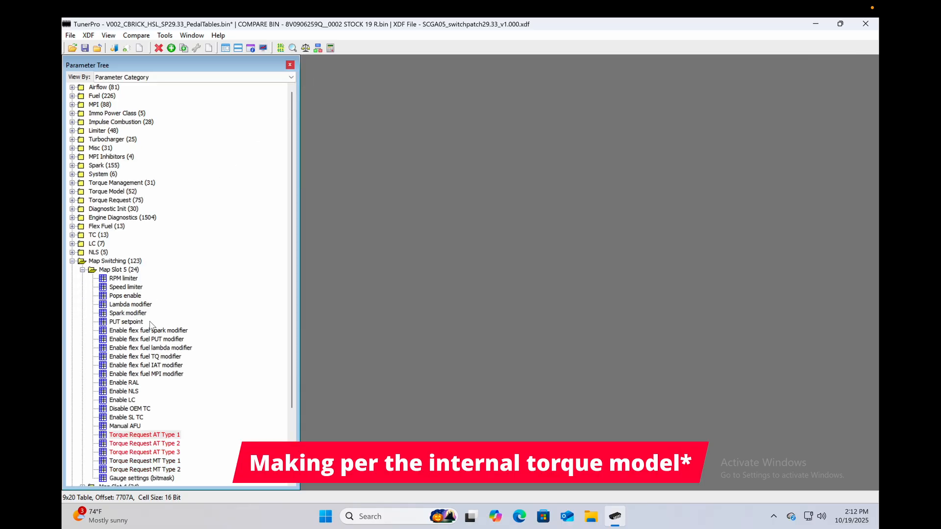
click(82, 269)
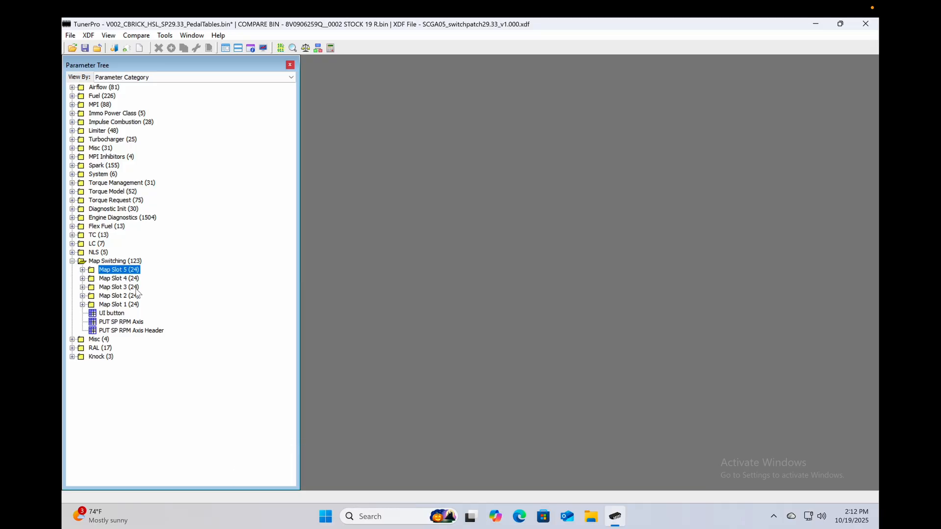
mouse_move(144, 225)
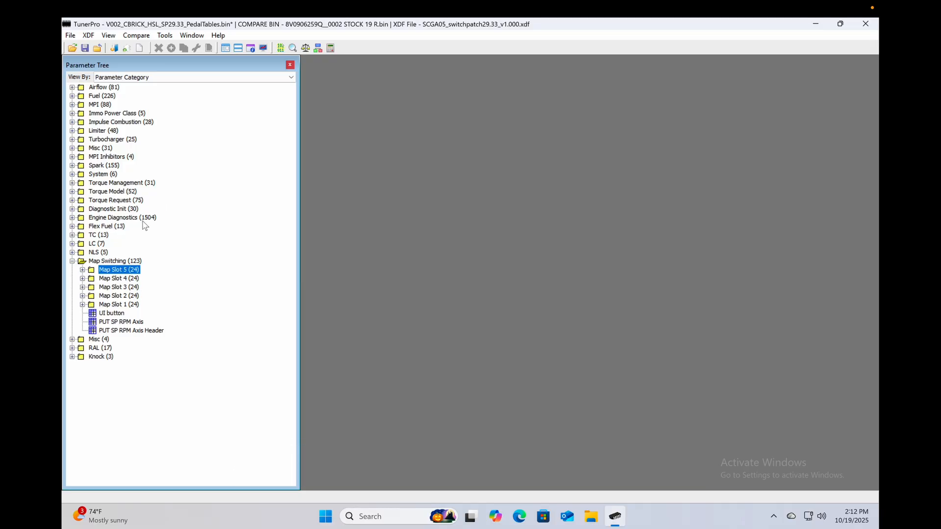
Step: Reopen the Driver Pedal Torque Request High Speed (DCT) table and review its 3D surface graph
click(72, 200)
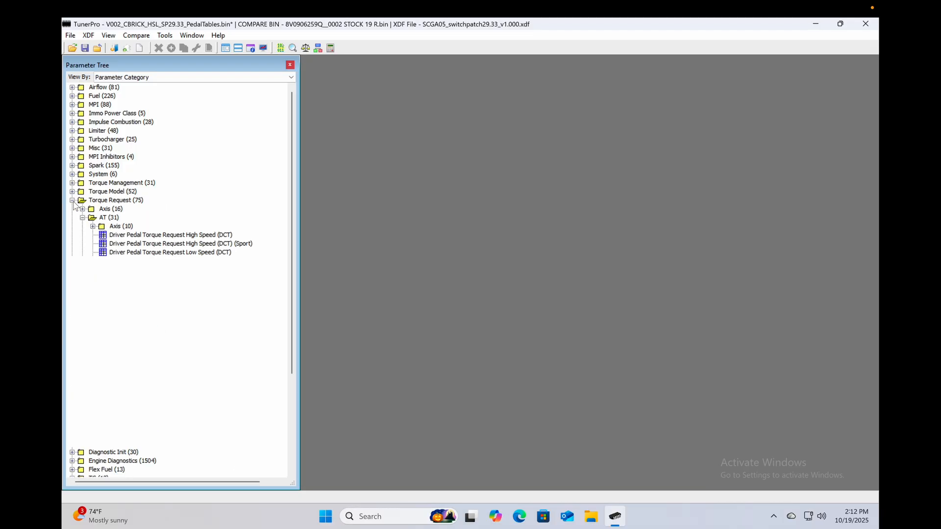
click(93, 218)
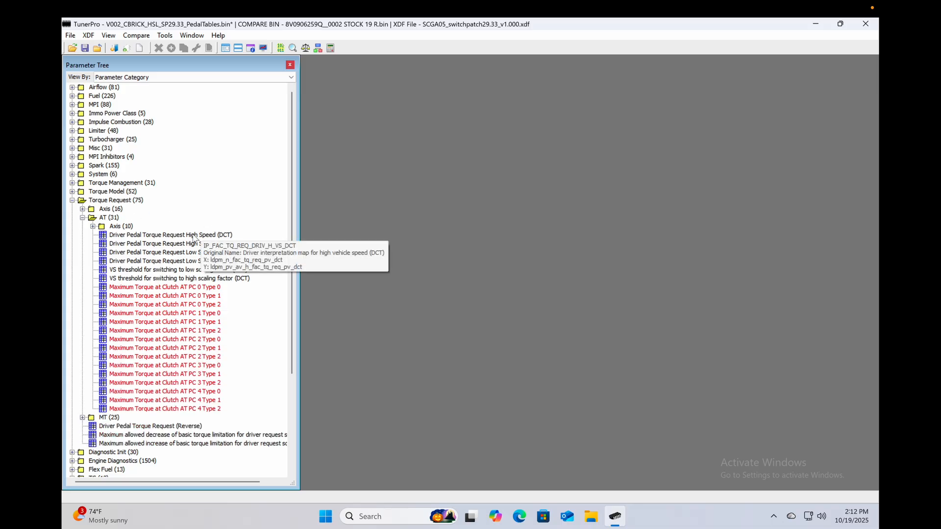
double_click(170, 234)
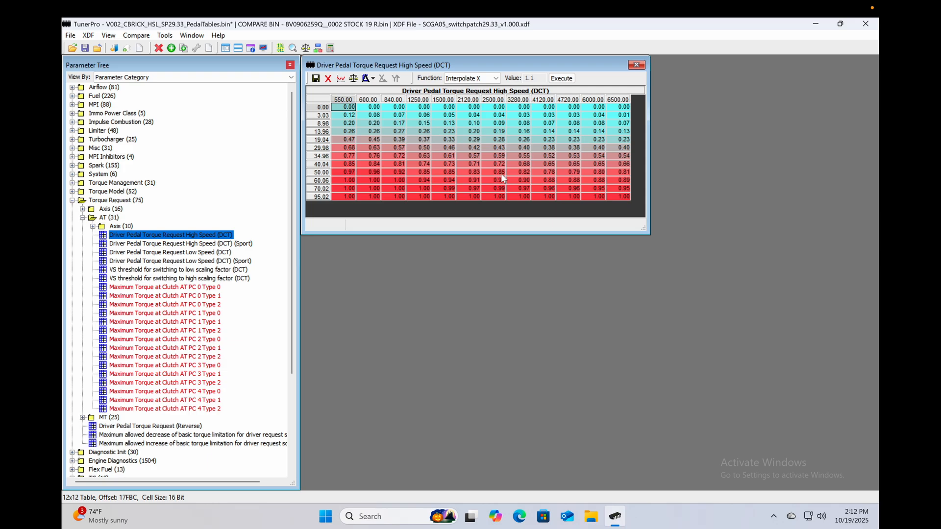
mouse_move(578, 135)
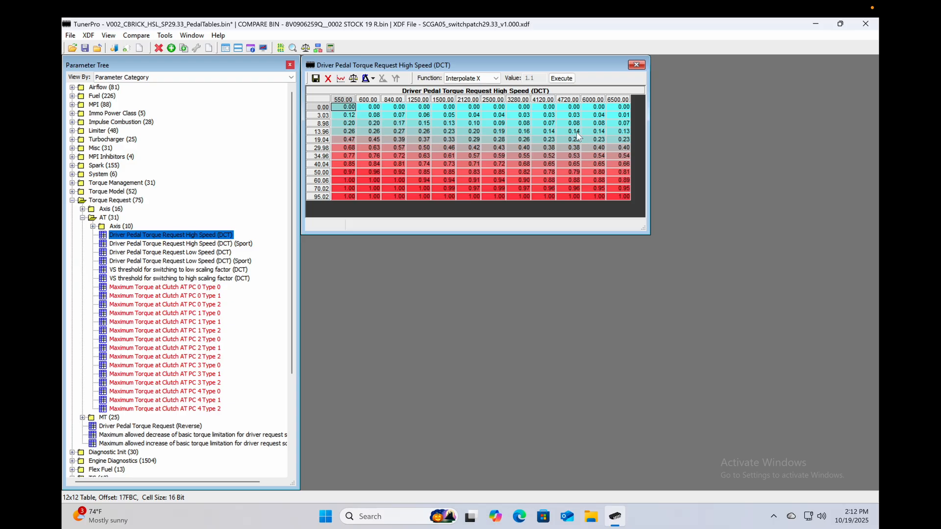
mouse_move(573, 193)
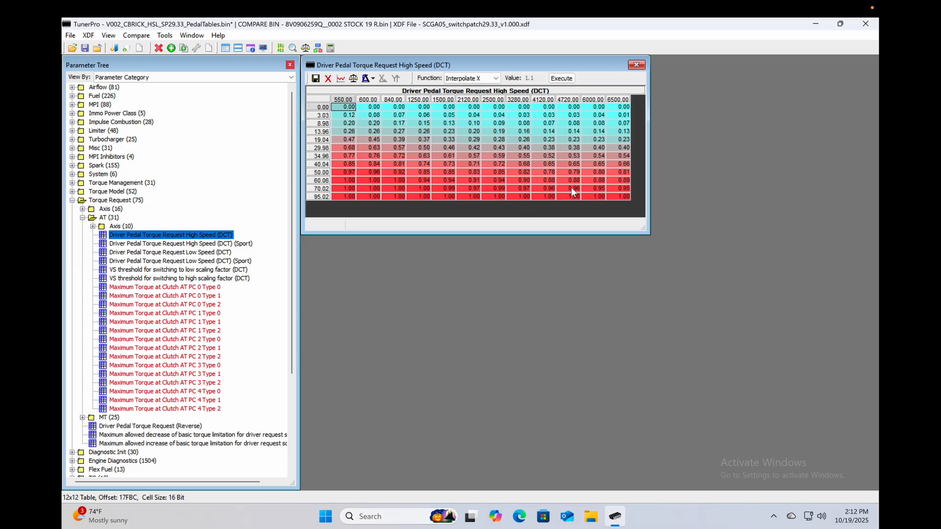
mouse_move(336, 93)
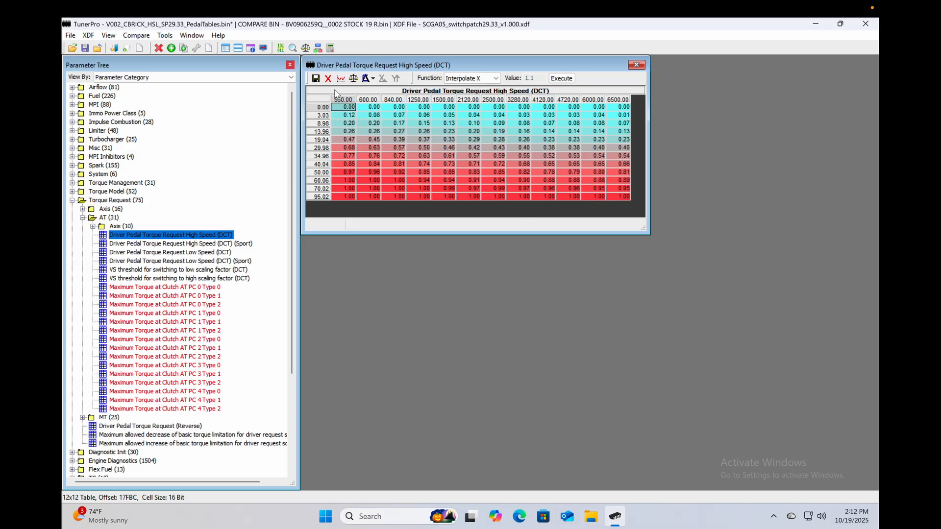
click(341, 78)
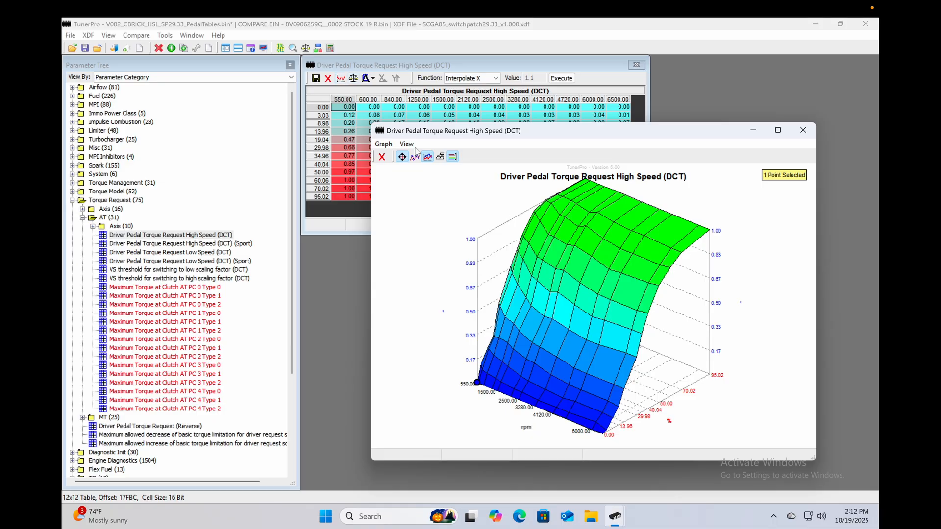
click(802, 130)
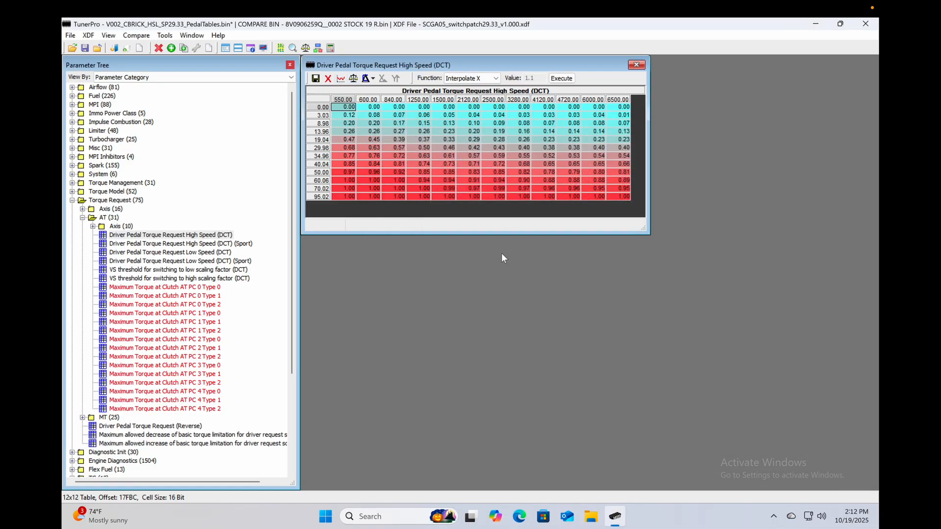
mouse_move(497, 287)
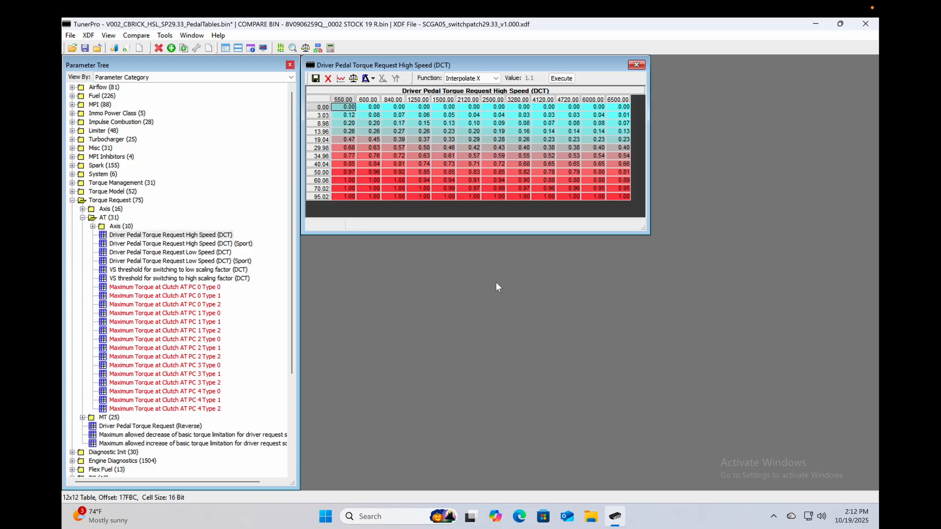
click(137, 35)
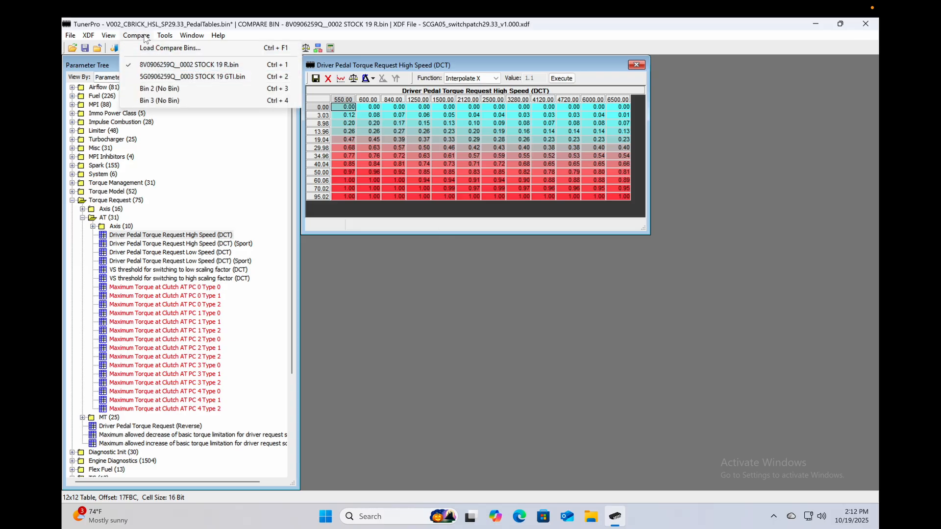
mouse_move(160, 62)
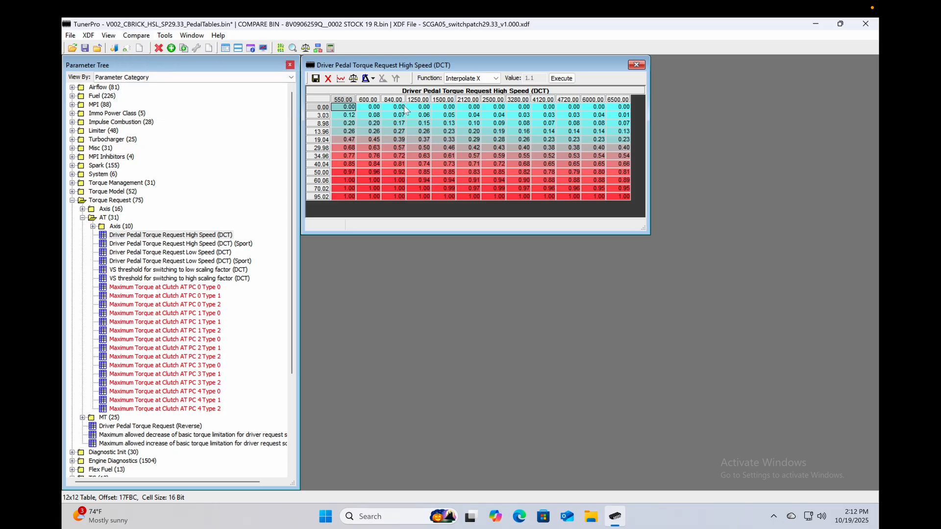
click(354, 78)
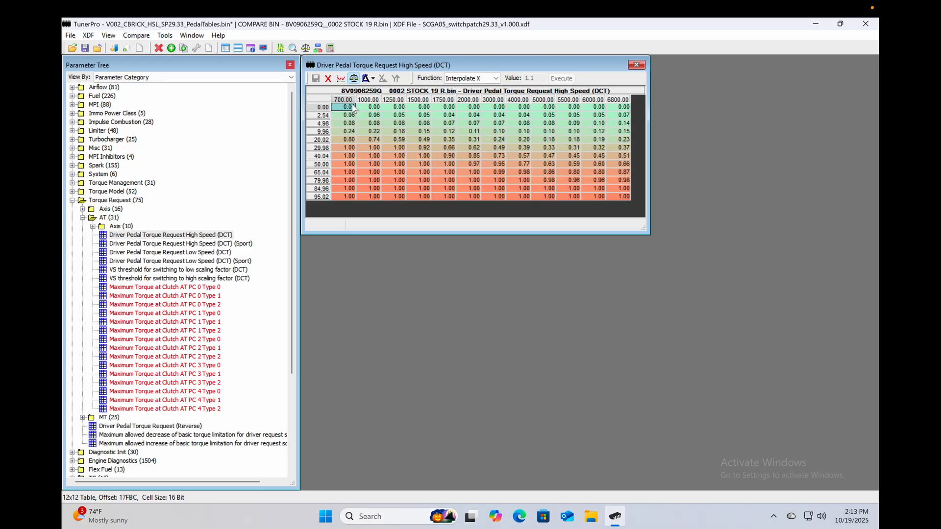
click(340, 78)
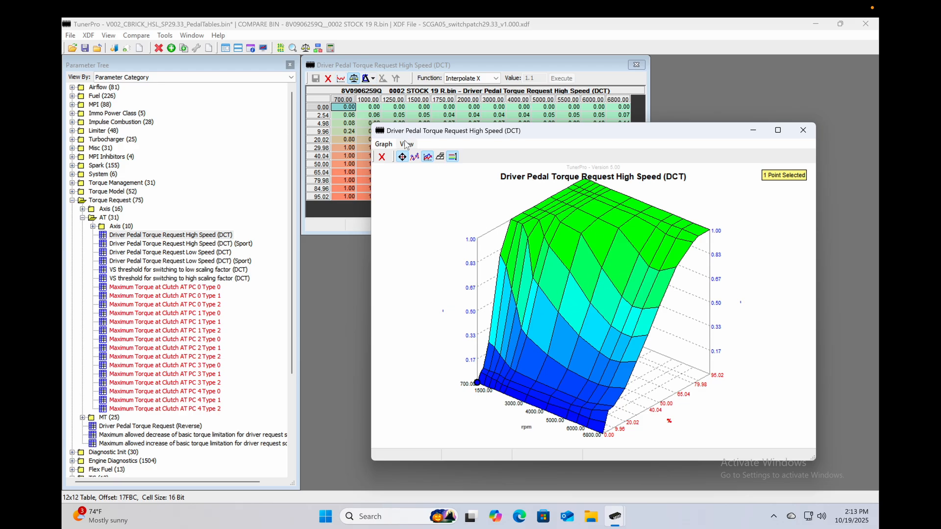
click(803, 129)
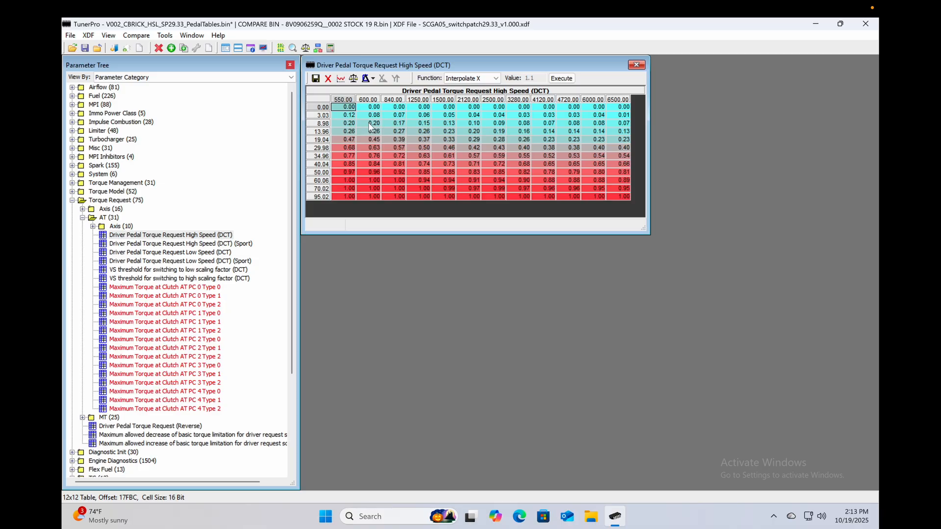
click(353, 78)
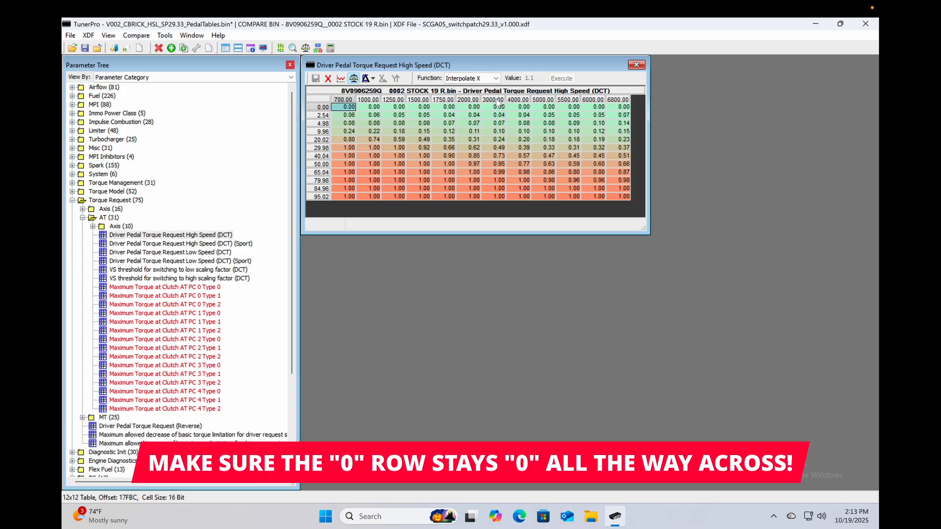
click(354, 78)
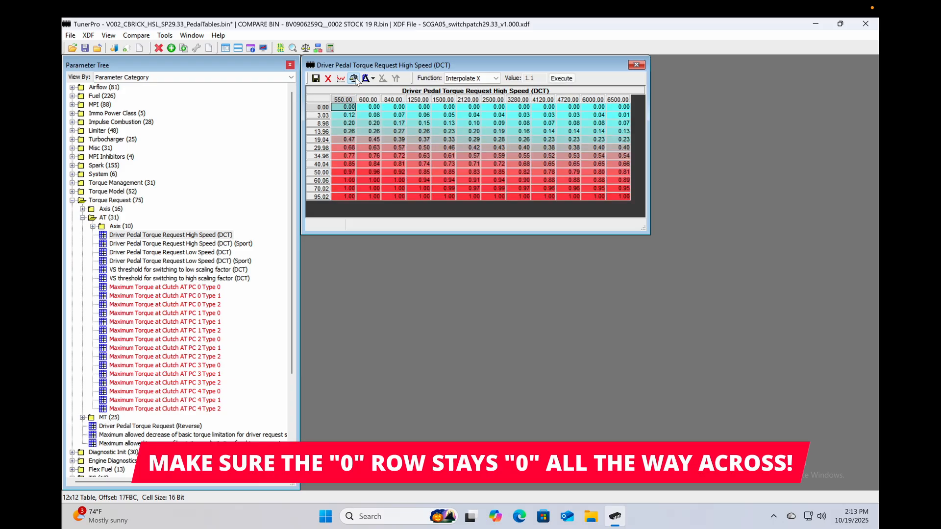
click(636, 64)
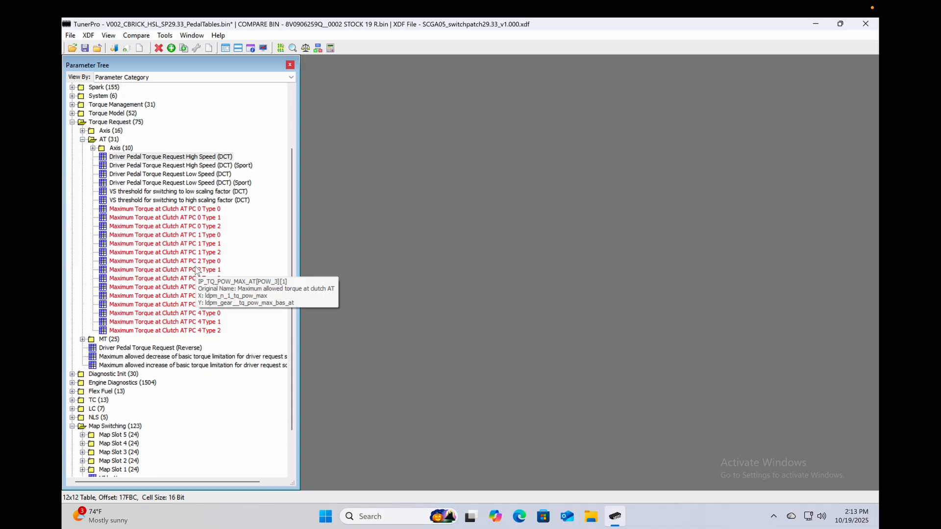
Step: Delete the 'VS threshold for switching to low scaling factor (DCT)' parameter from the XDF
click(177, 191)
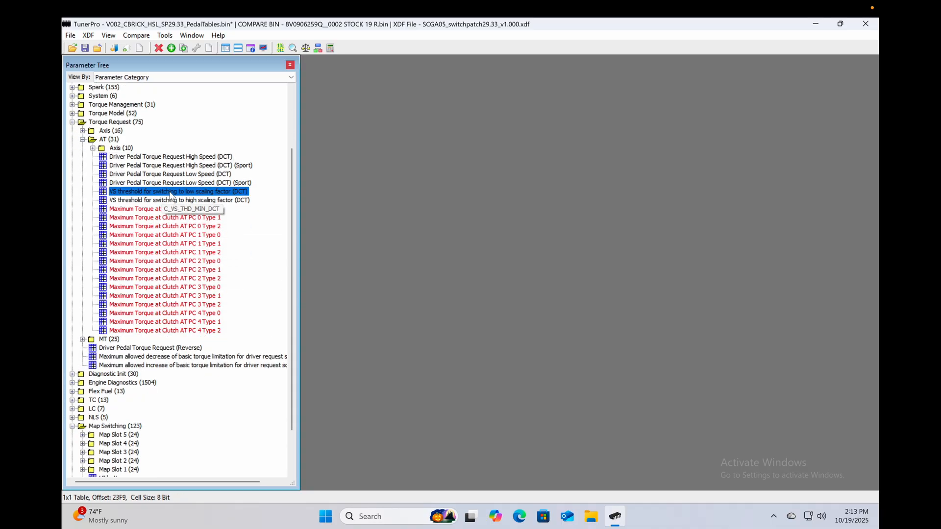
right_click(177, 191)
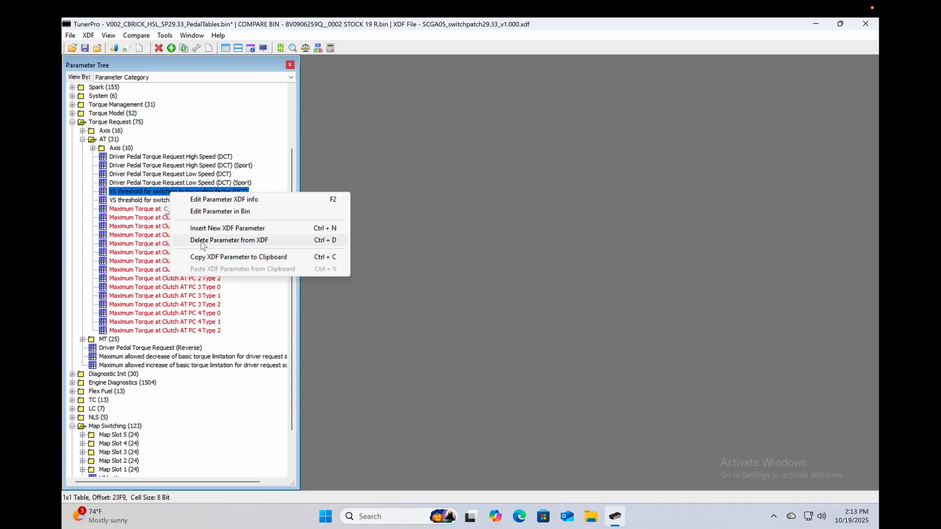
click(229, 240)
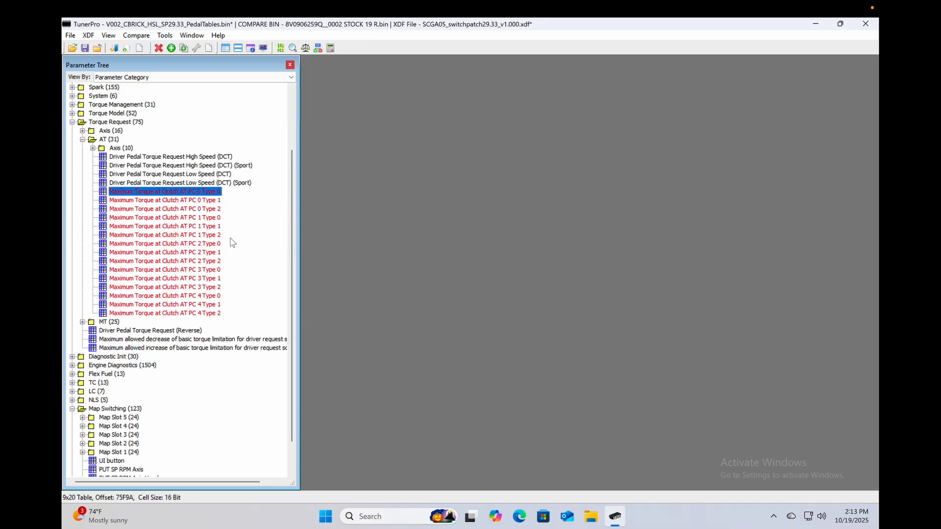
Step: Expand the MT group and view its low scaling-factor vehicle speed threshold, reading 30.00
click(82, 322)
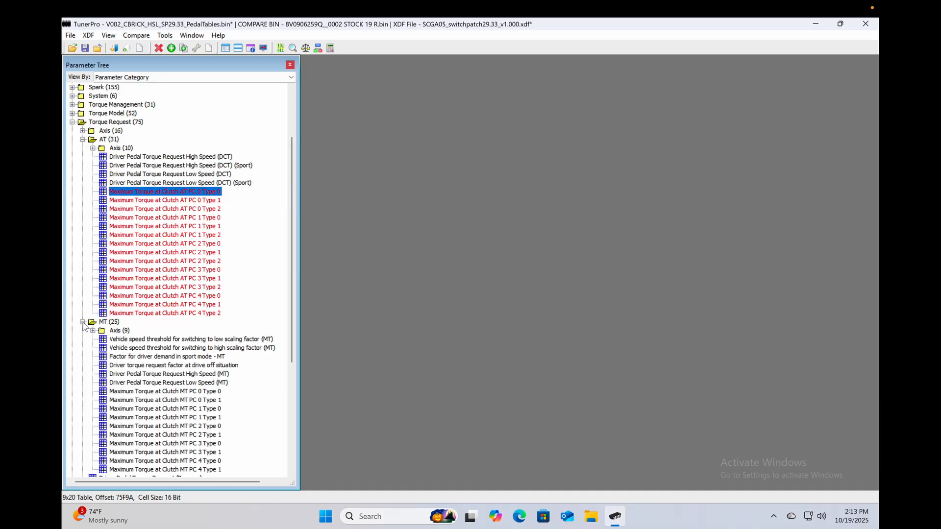
mouse_move(135, 192)
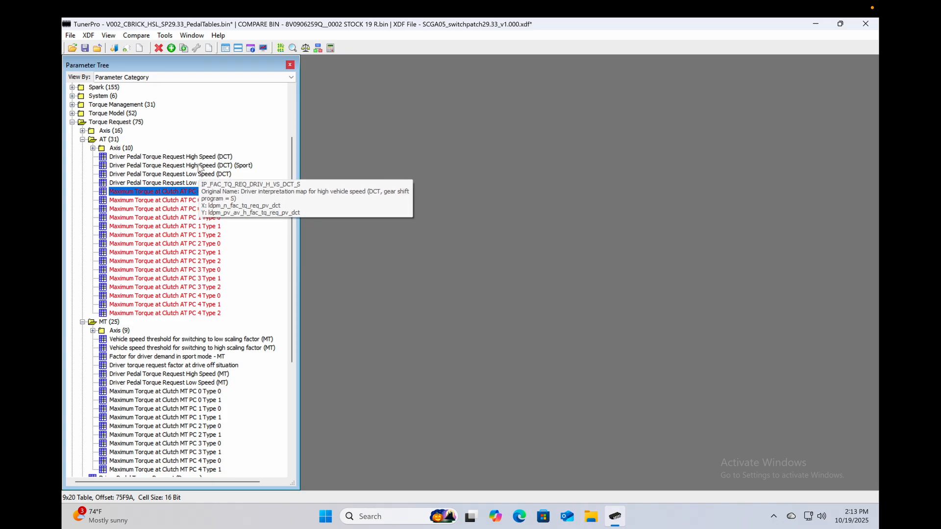
mouse_move(155, 182)
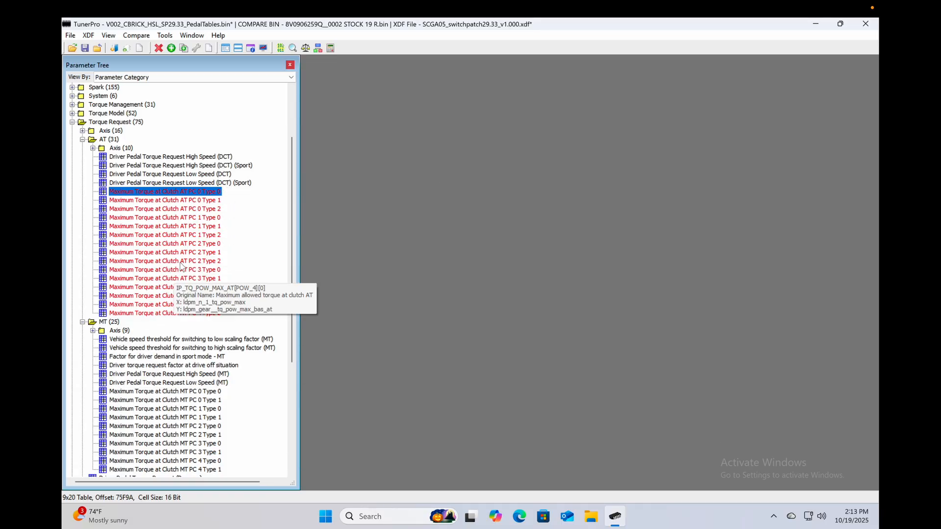
mouse_move(142, 306)
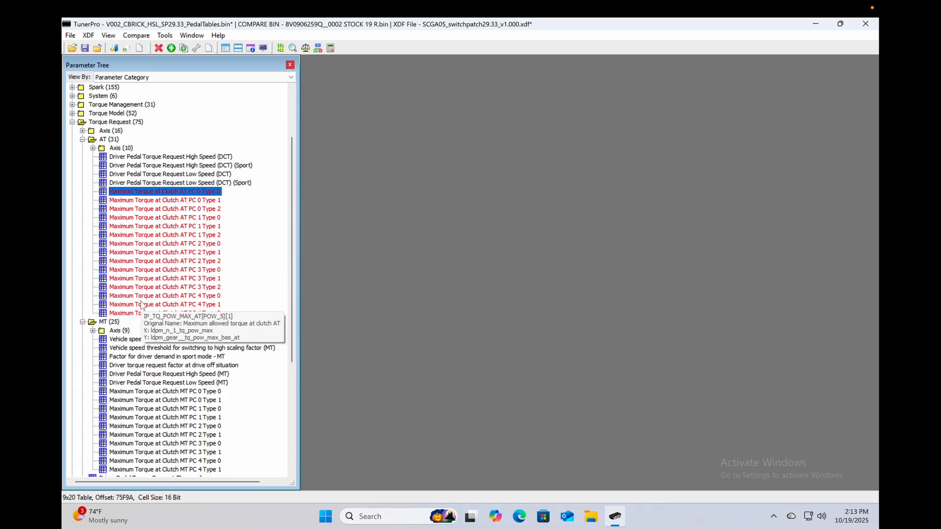
mouse_move(124, 349)
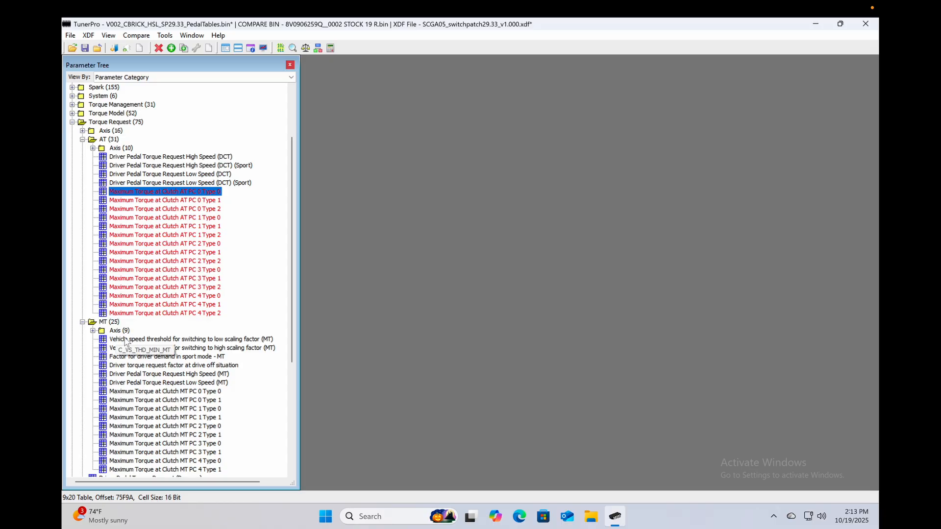
double_click(189, 339)
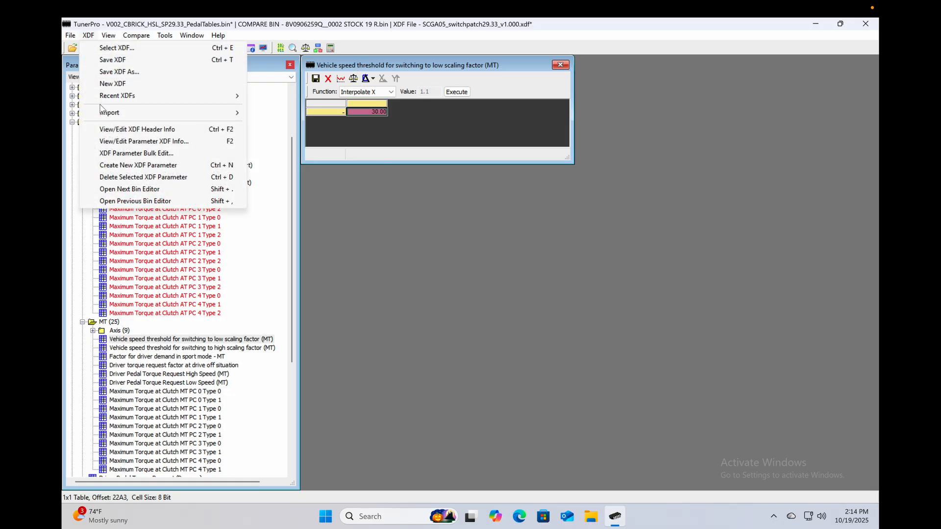
mouse_move(143, 142)
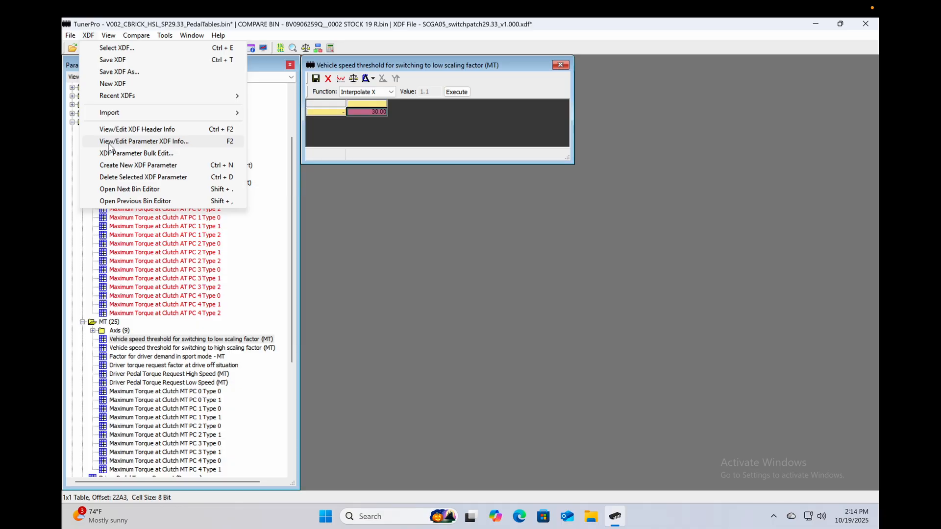
Step: Inspect the MT threshold's XDF definition: C_VS_THD_MIN_MT, 1-byte km/h value at 0x22A3
click(143, 141)
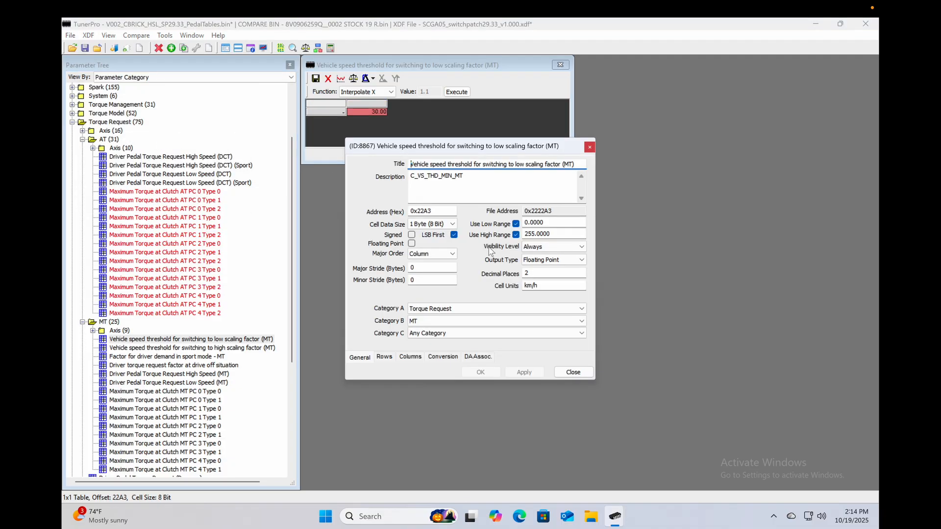
mouse_move(413, 179)
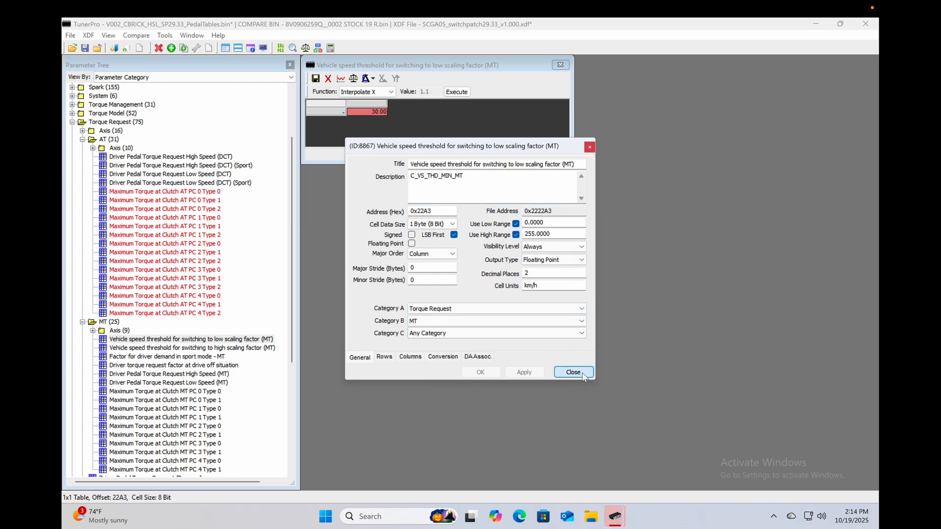
Step: Dismiss the definition dialog and launch a second TunerPro instance via Custom Tools
click(572, 372)
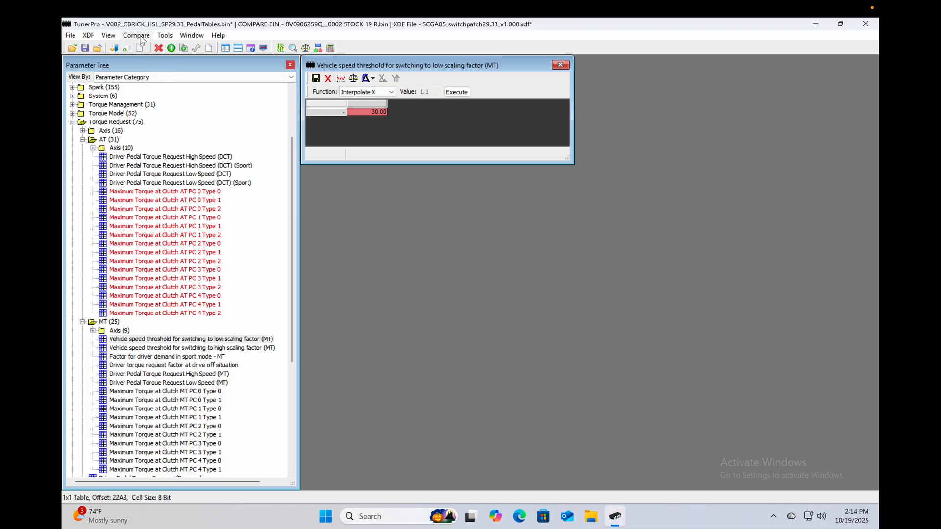
click(165, 35)
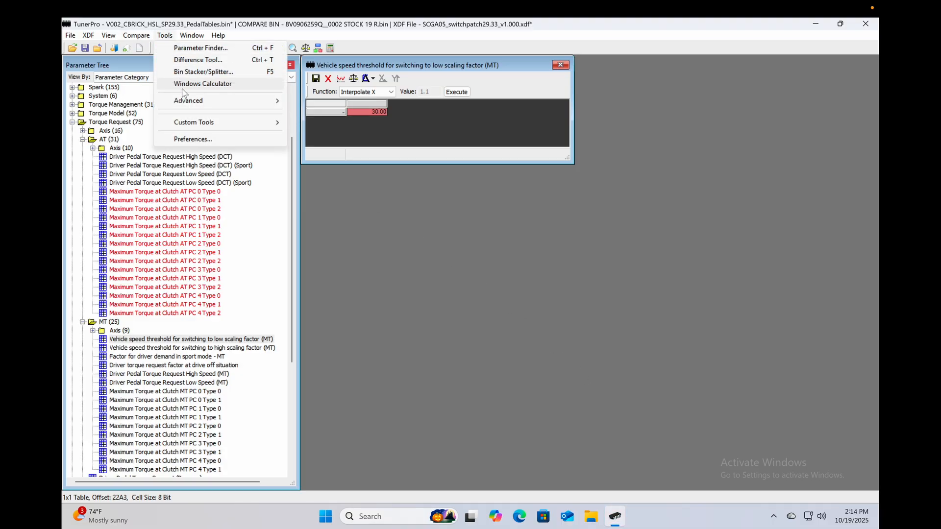
click(194, 121)
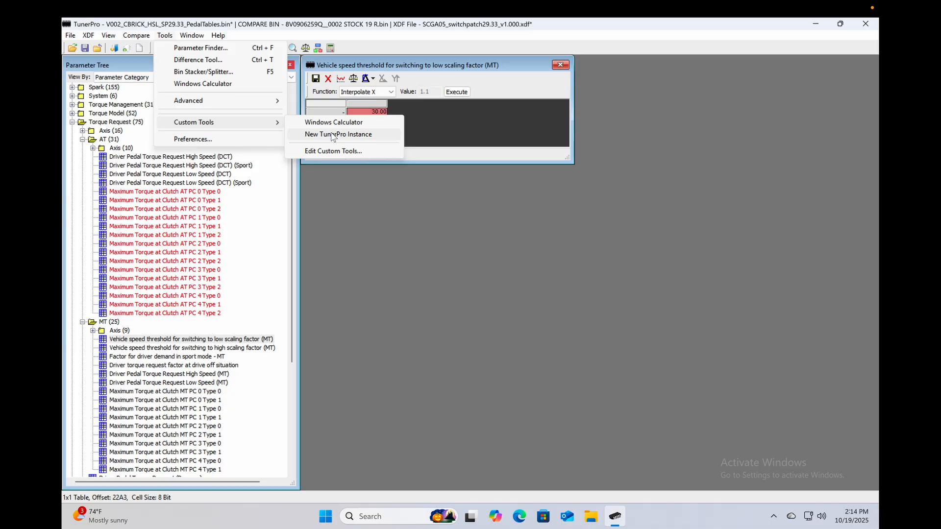
click(338, 134)
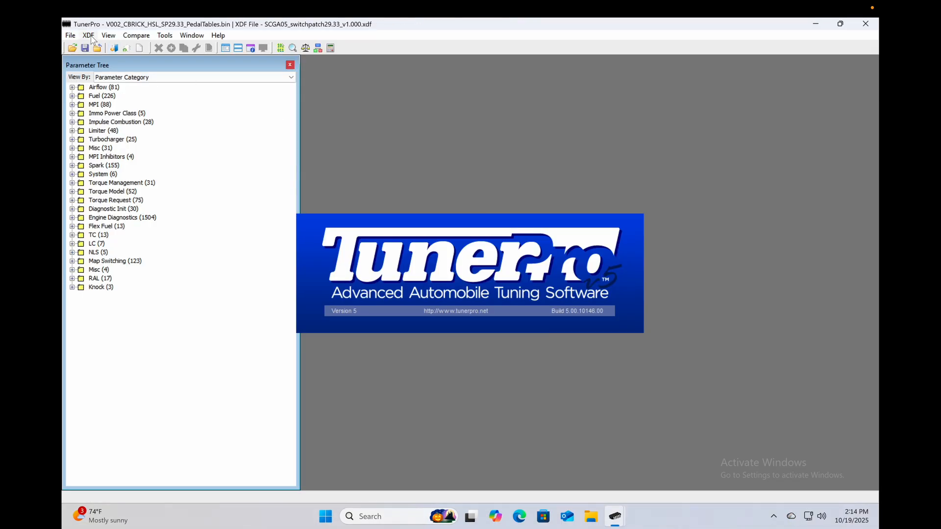
Step: Load the SCGA05.ALL.xdf definition into the new instance
click(88, 35)
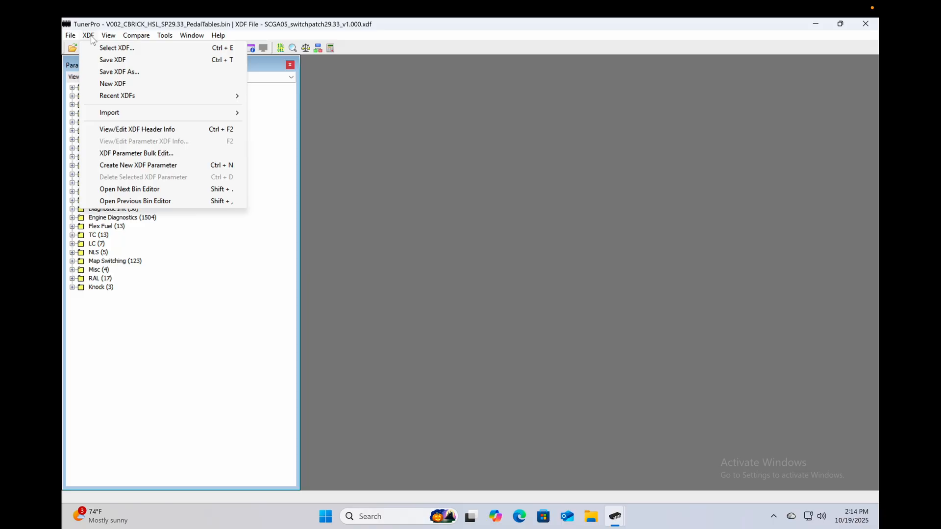
mouse_move(116, 47)
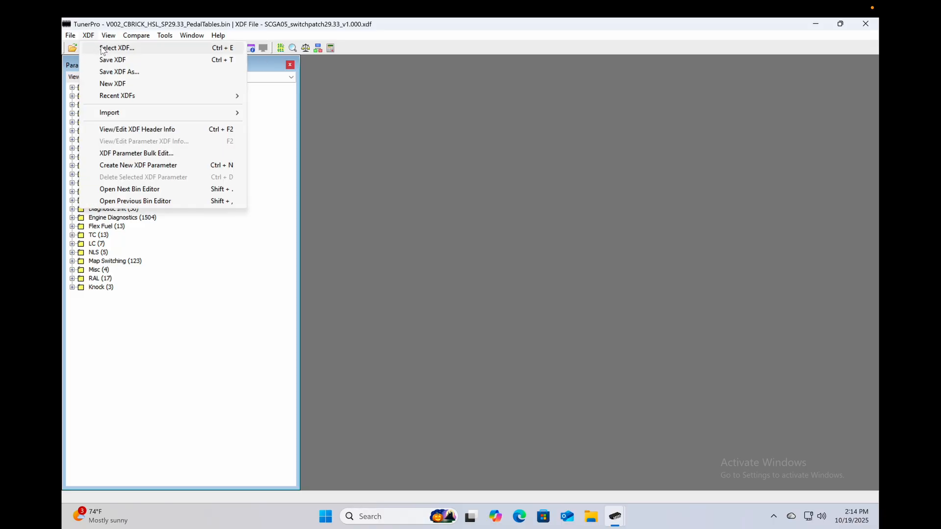
click(118, 47)
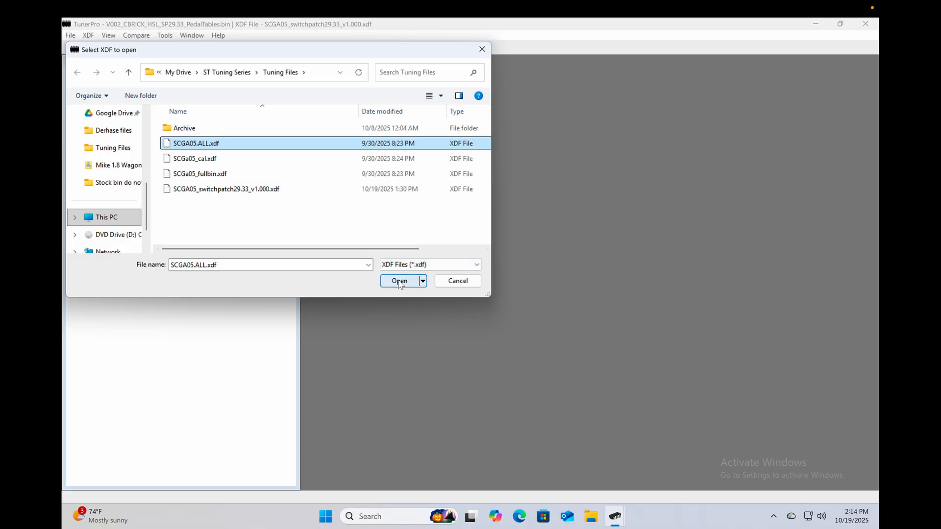
click(399, 281)
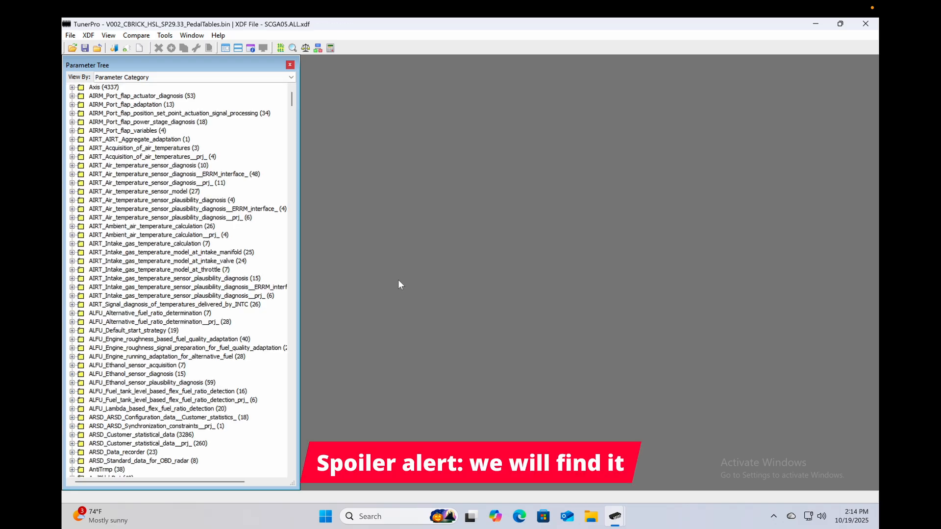
mouse_move(311, 103)
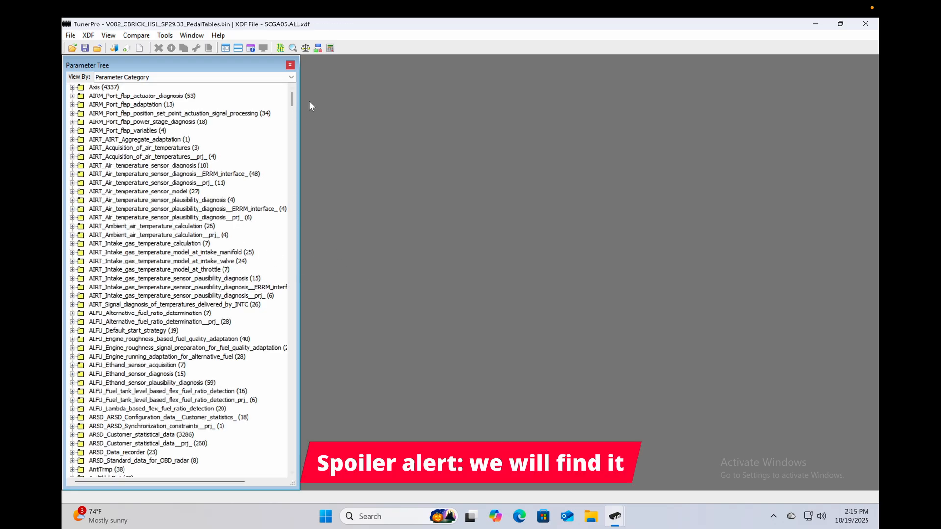
scroll(down, 3)
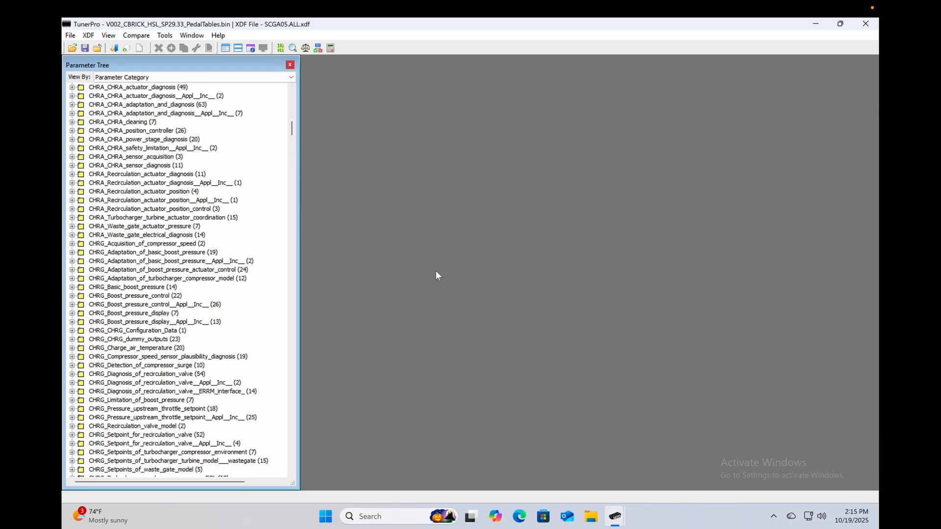
Step: Search parameter descriptions for C_VS_THD_MIN and view the DCT low scaling-factor threshold (30.00)
click(292, 48)
text(C_VS_THD_MIN)
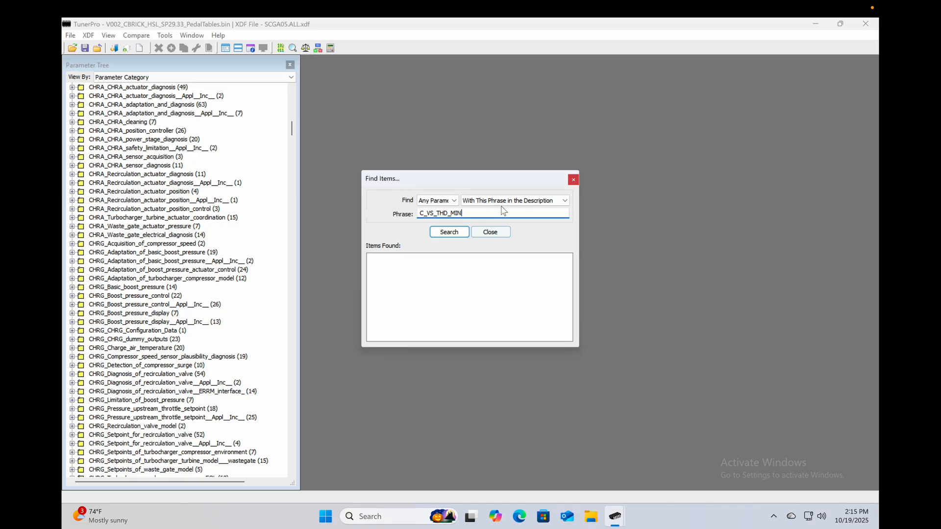
click(562, 200)
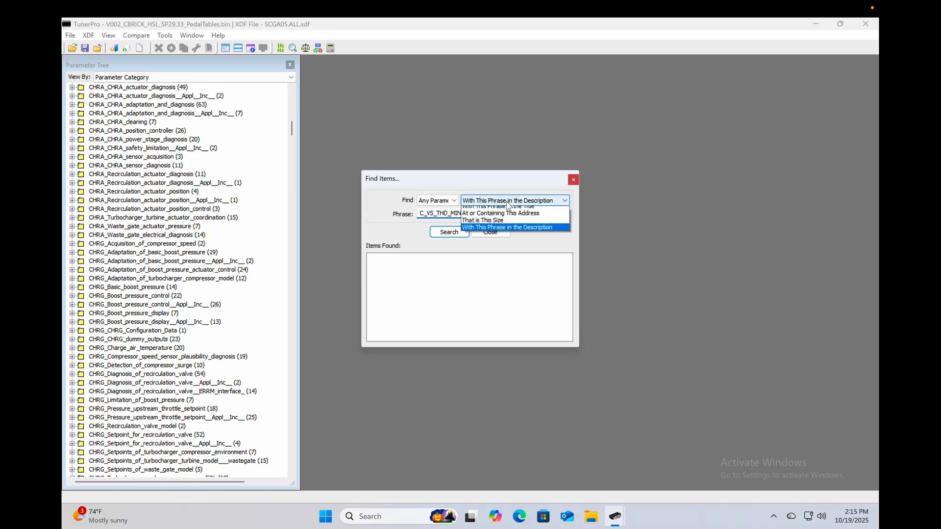
click(507, 226)
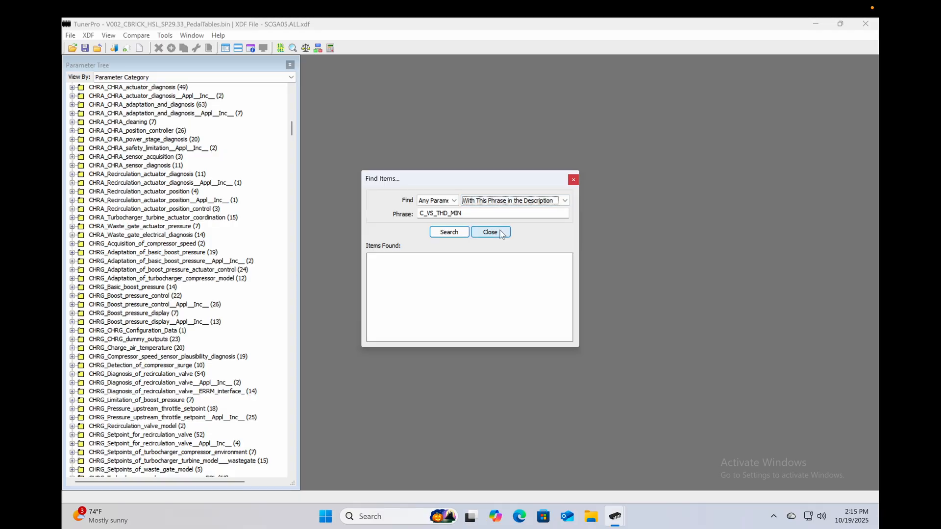
click(448, 233)
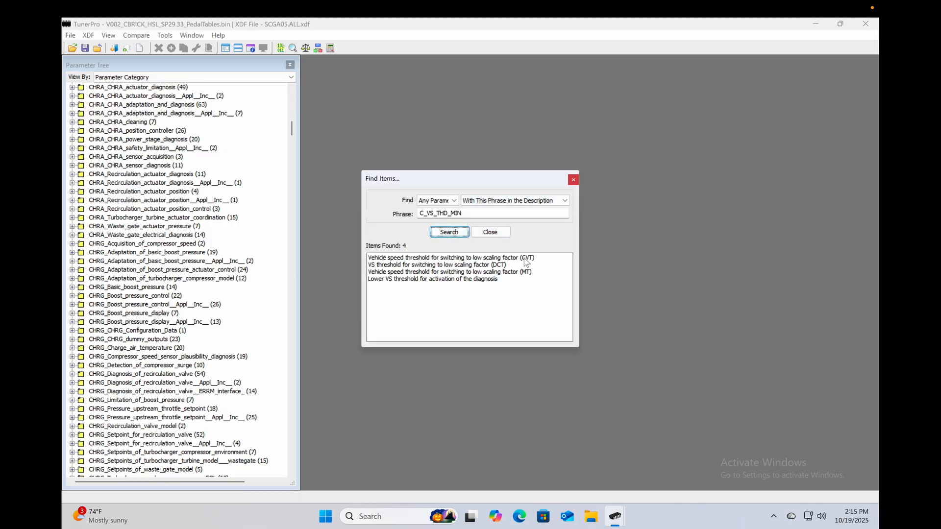
mouse_move(421, 286)
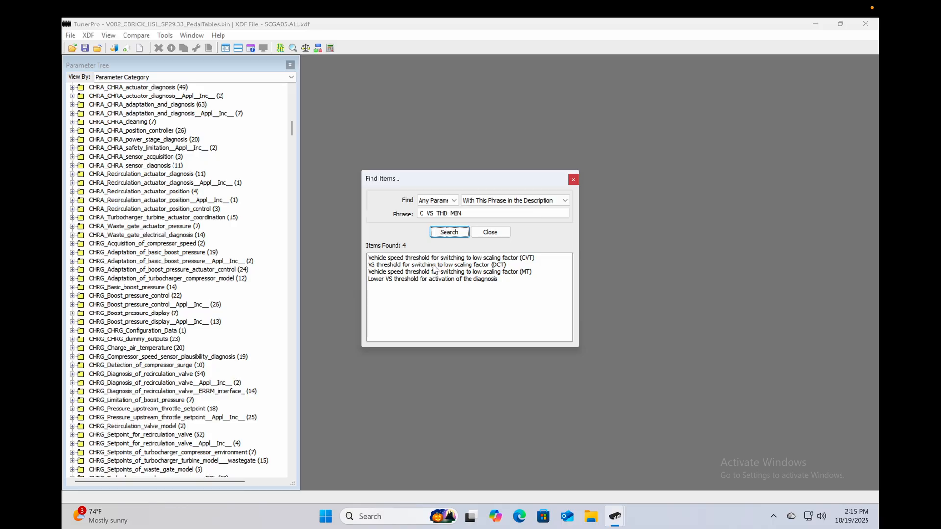
double_click(435, 265)
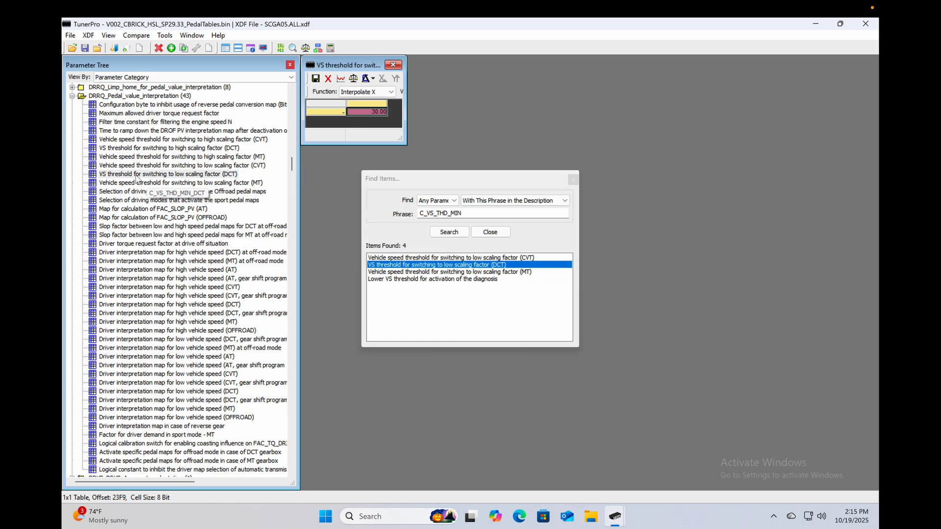
mouse_move(159, 165)
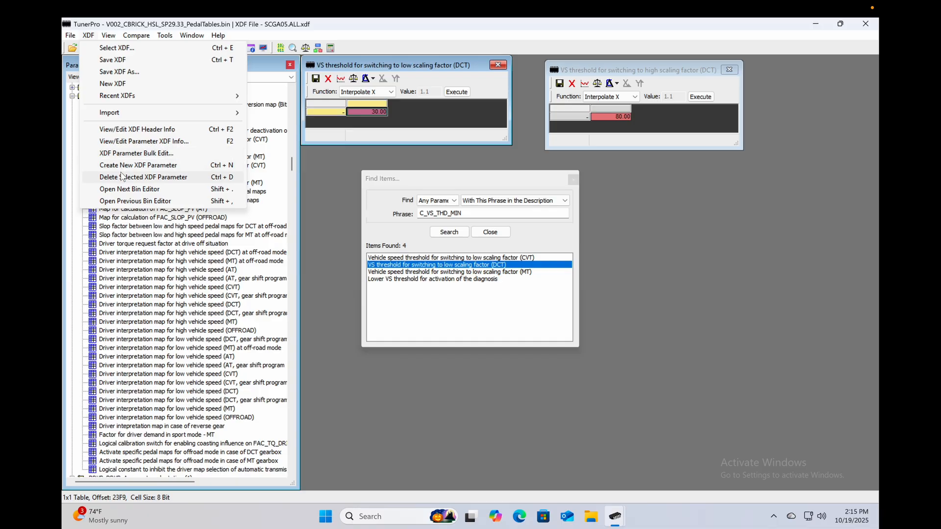
click(143, 141)
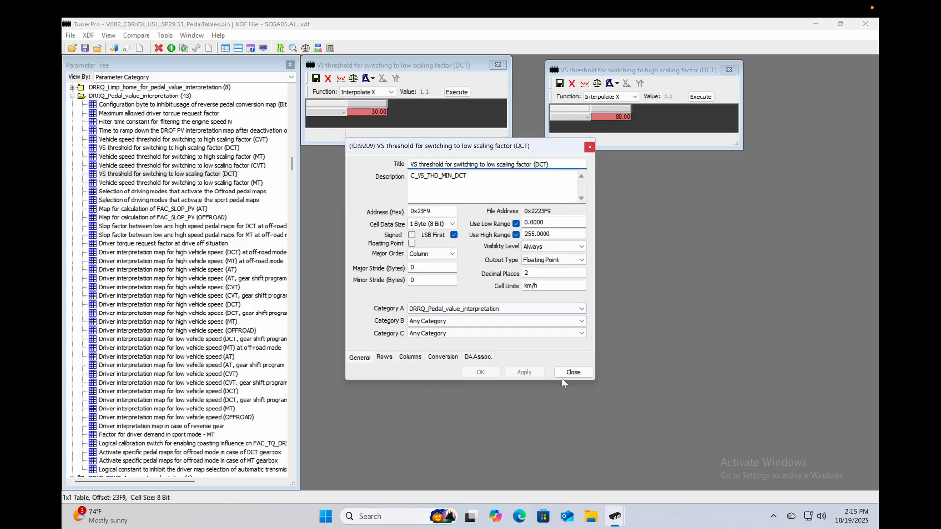
click(573, 373)
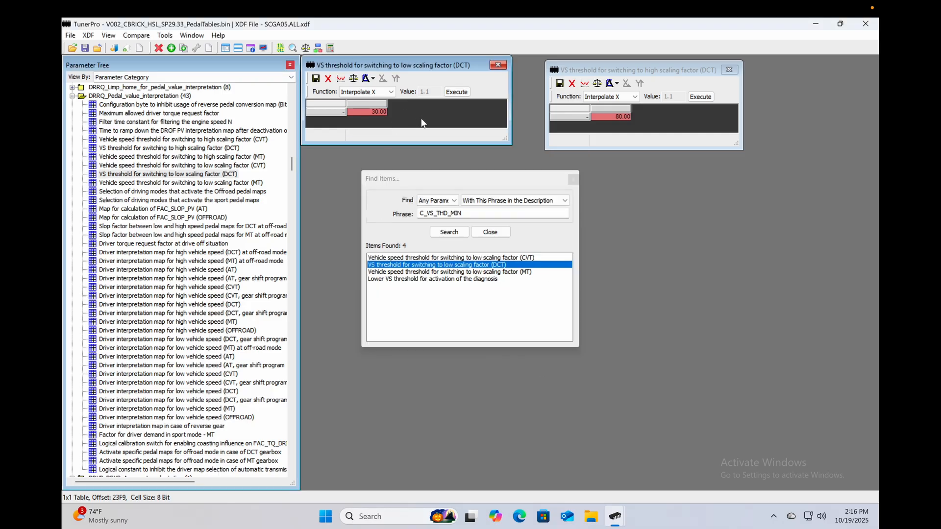
mouse_move(188, 175)
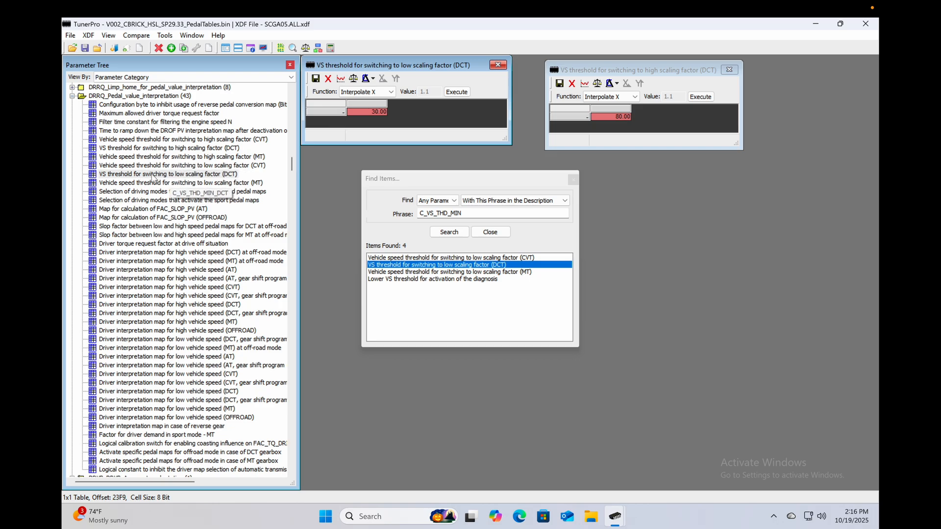
click(170, 174)
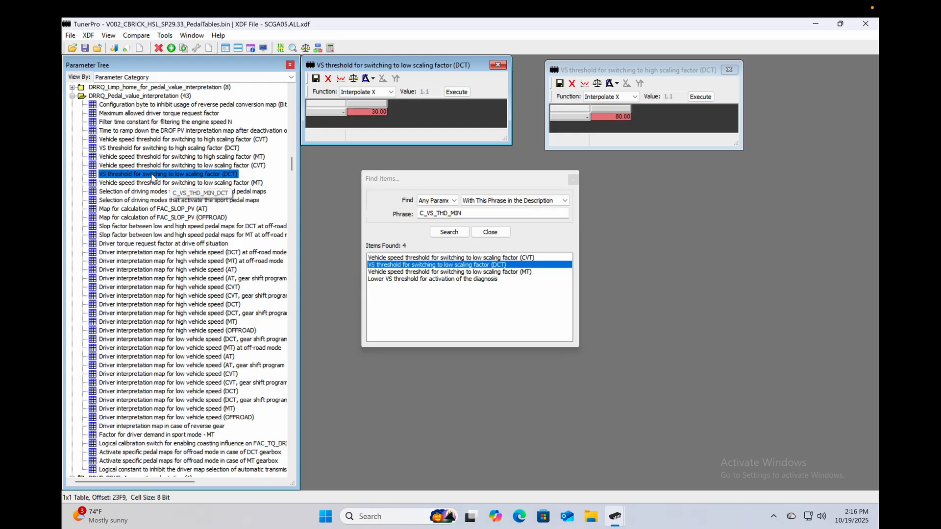
right_click(168, 174)
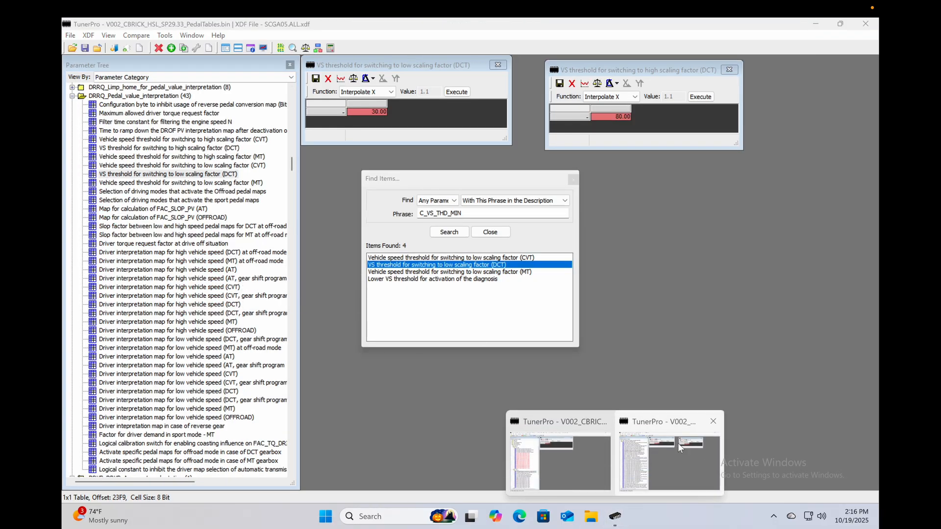
mouse_move(822, 83)
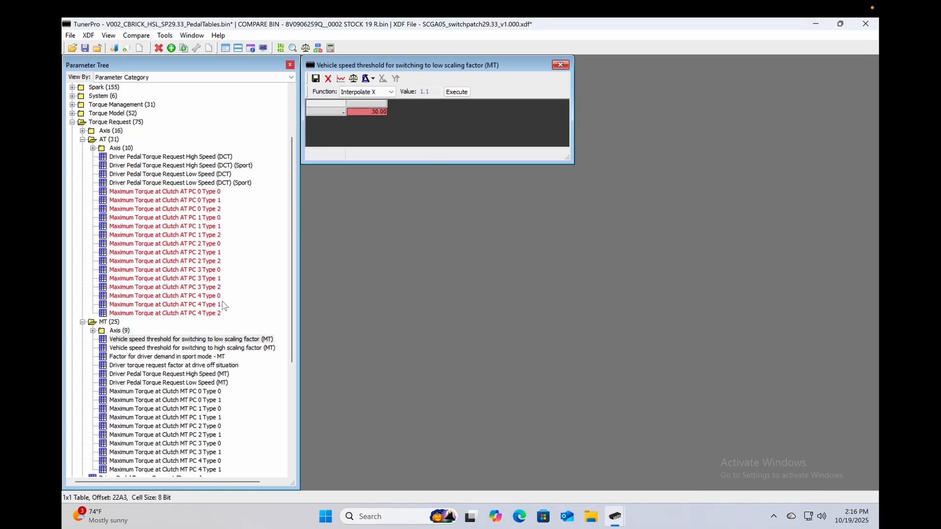
Step: Paste the copied DCT low and high speed-switch threshold parameters into the tune's AT category
click(108, 138)
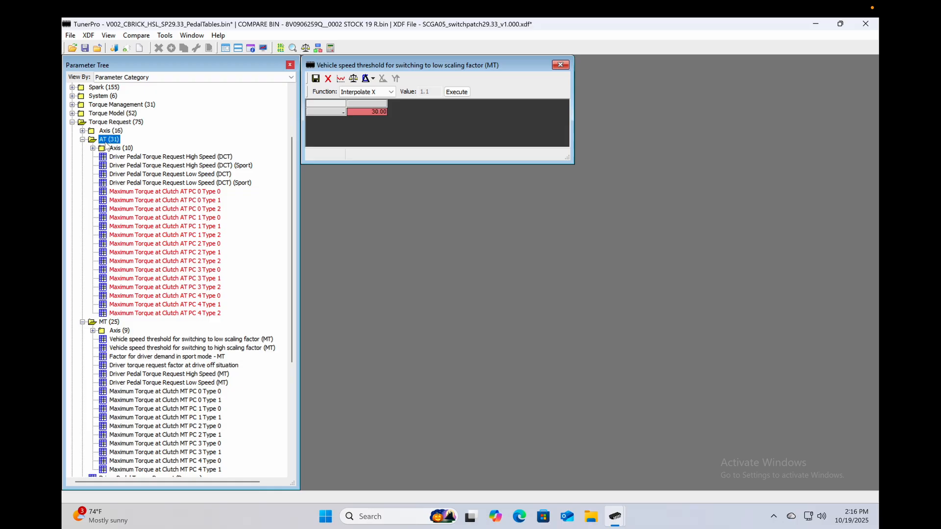
right_click(109, 138)
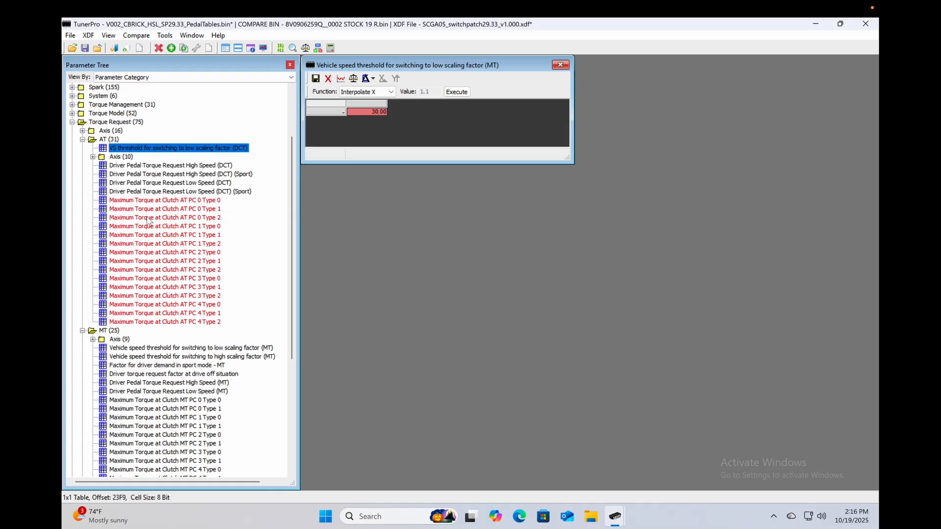
mouse_move(334, 250)
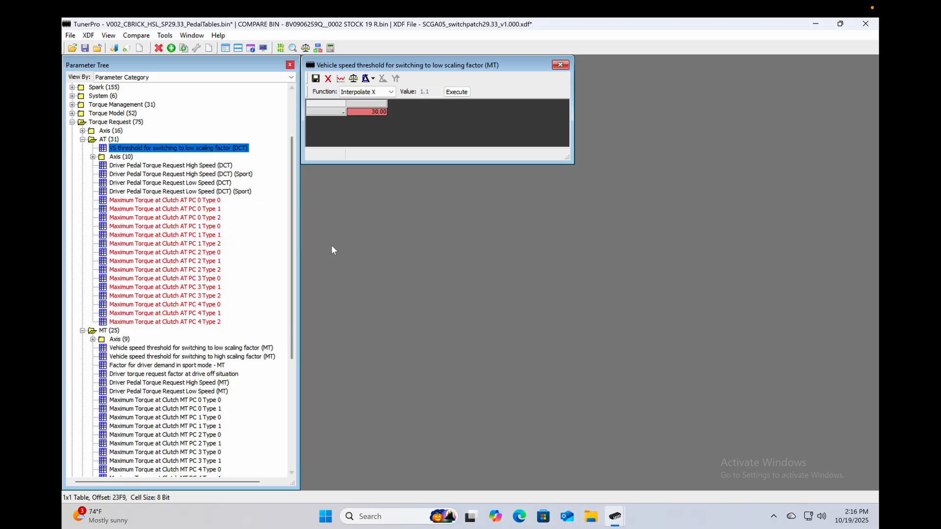
mouse_move(614, 517)
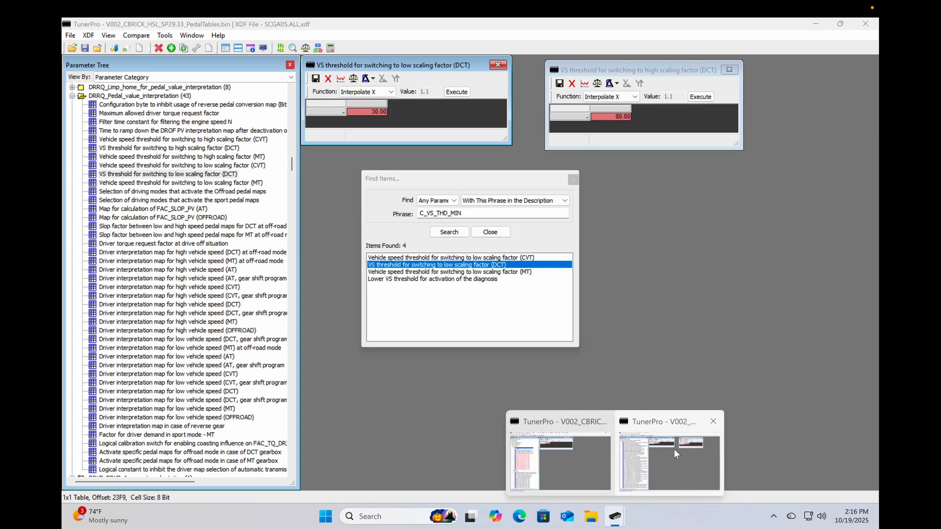
click(169, 148)
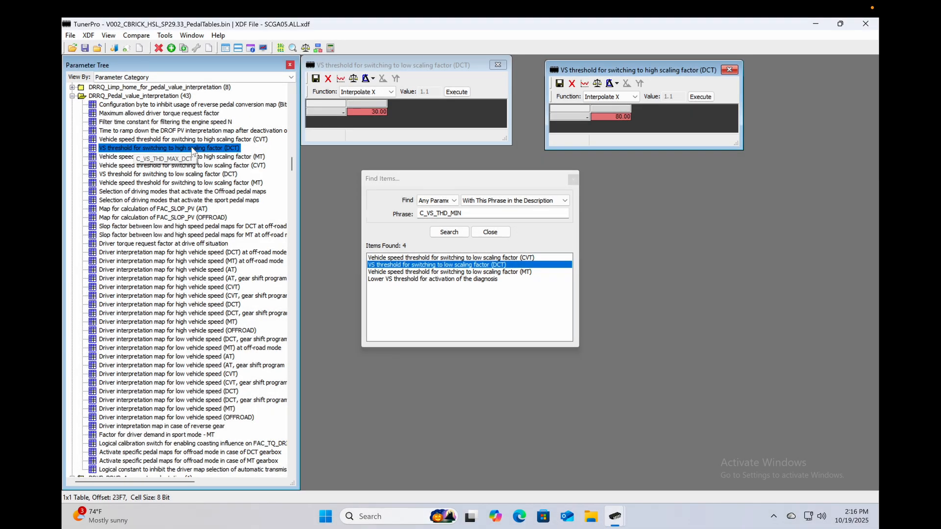
right_click(170, 148)
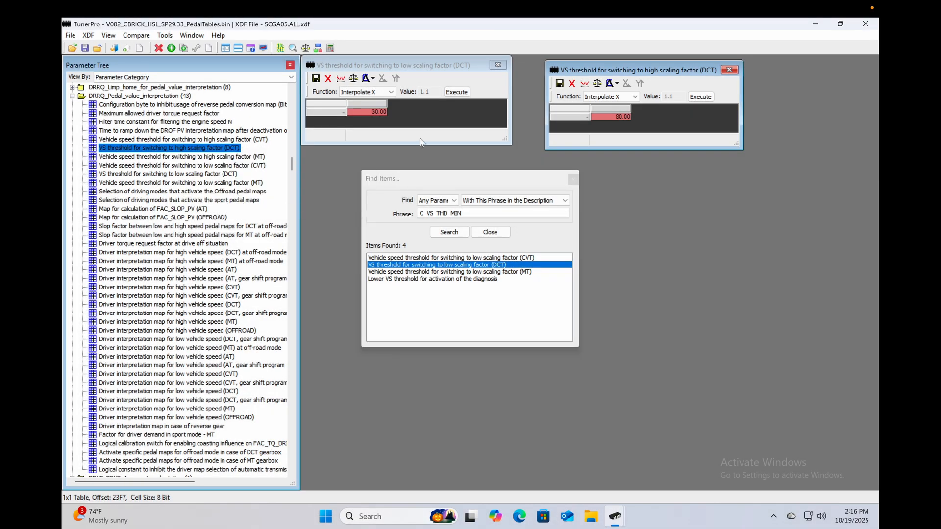
double_click(436, 265)
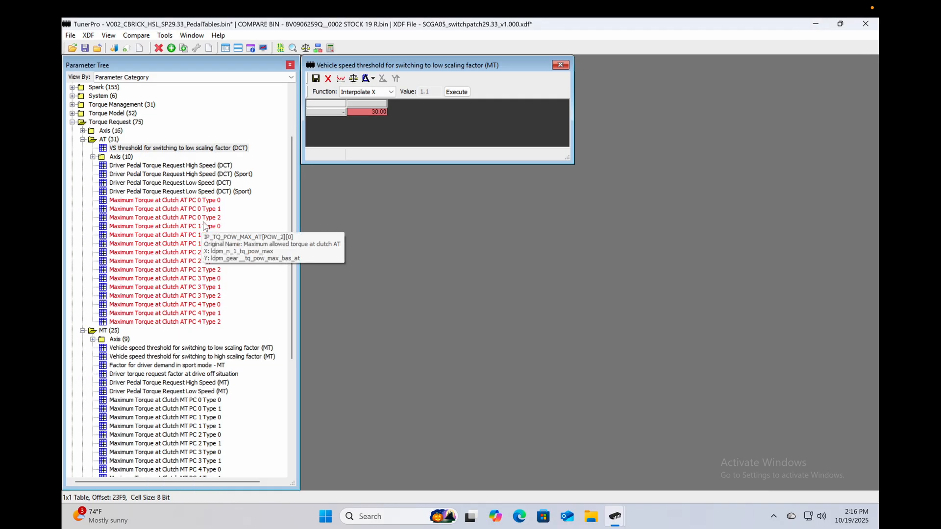
right_click(106, 139)
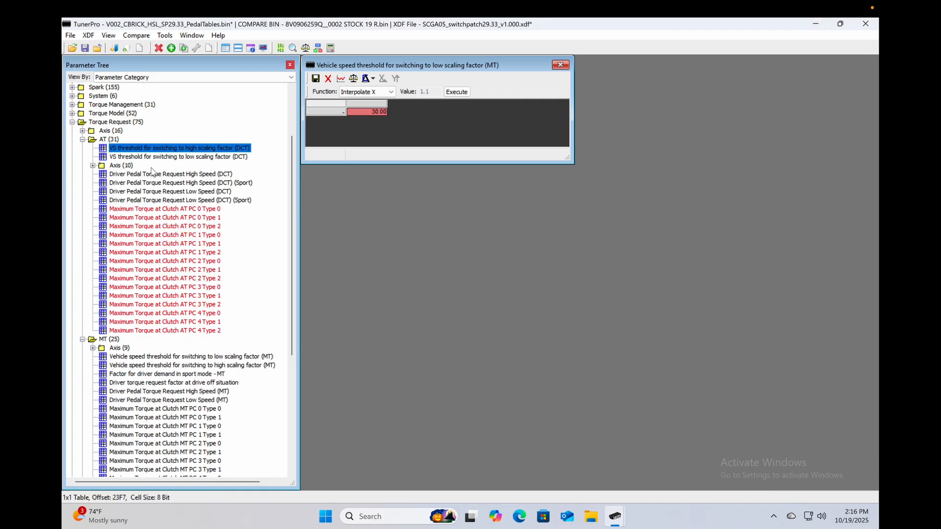
Step: Reorder the pasted DCT thresholds in the AT group and close all open table windows
click(178, 157)
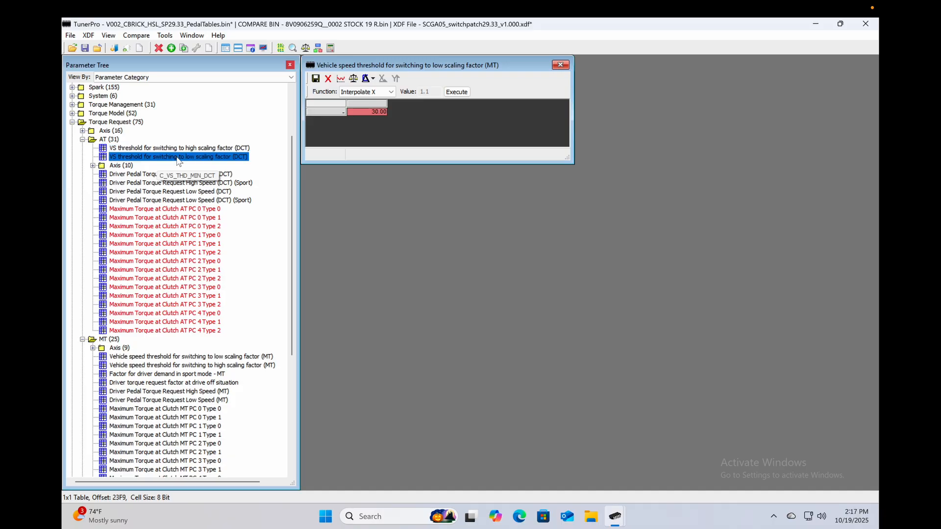
click(180, 200)
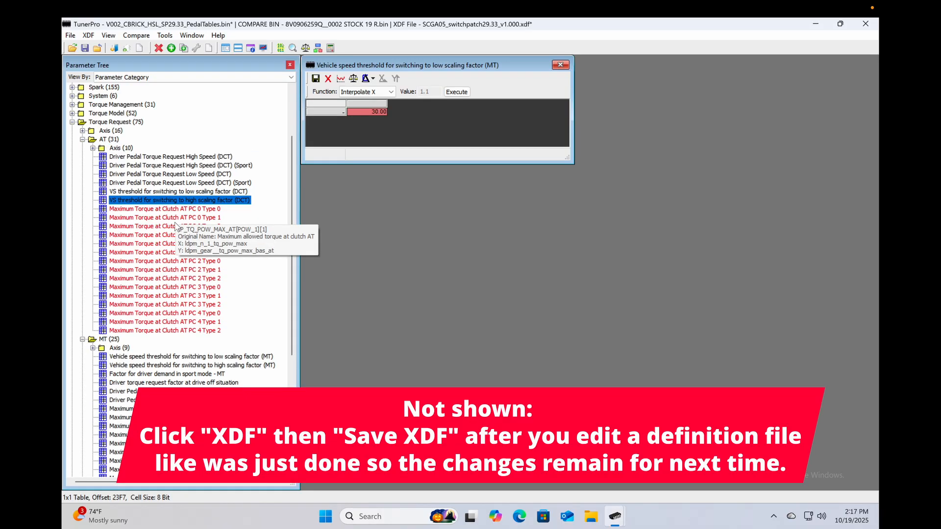
click(178, 192)
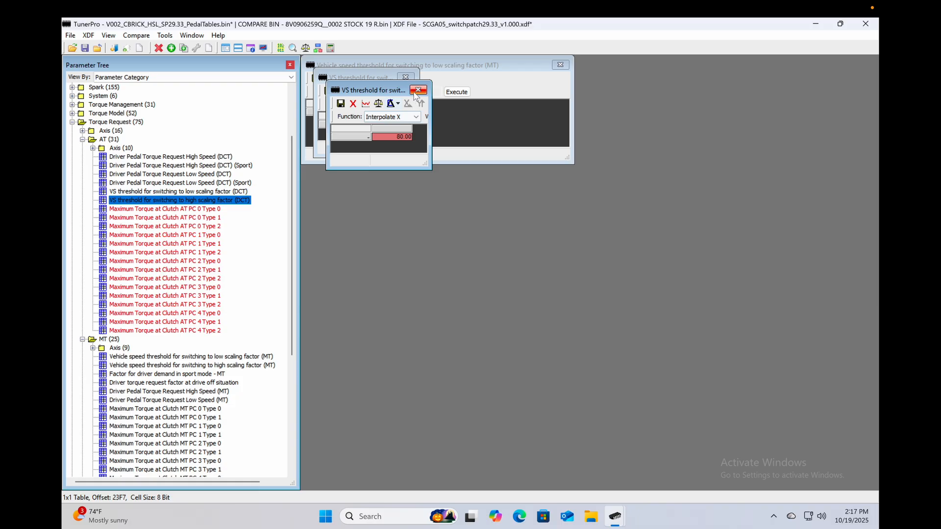
click(418, 90)
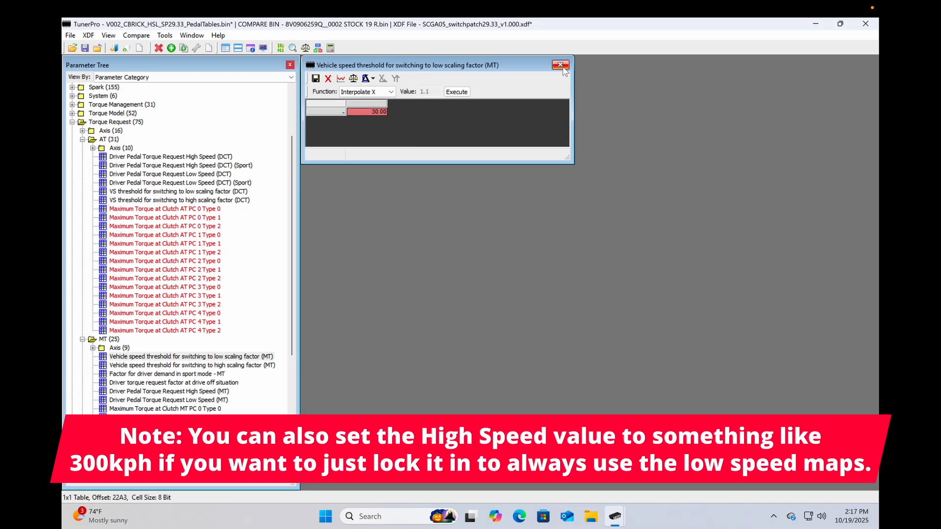
click(561, 65)
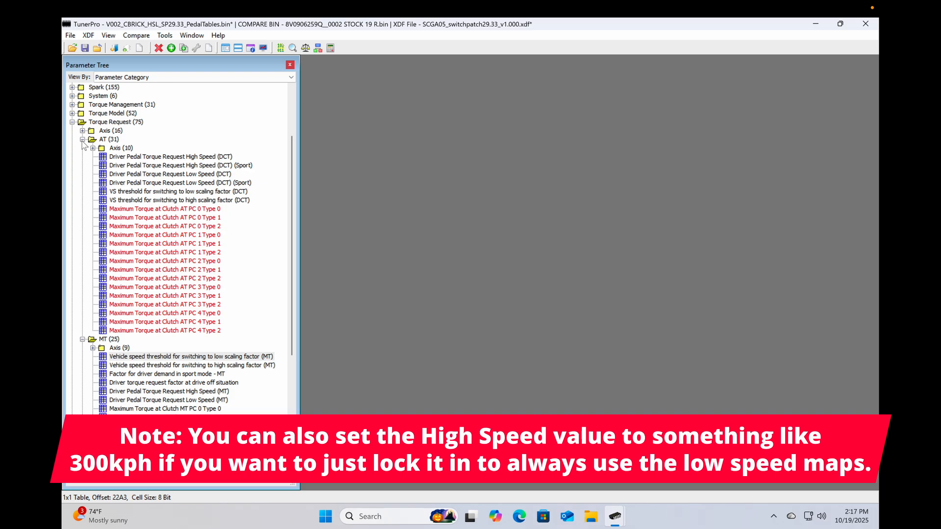
Step: View Map Slot 2's Torque Request AT Type 1 table, every cell at 550.00
click(82, 138)
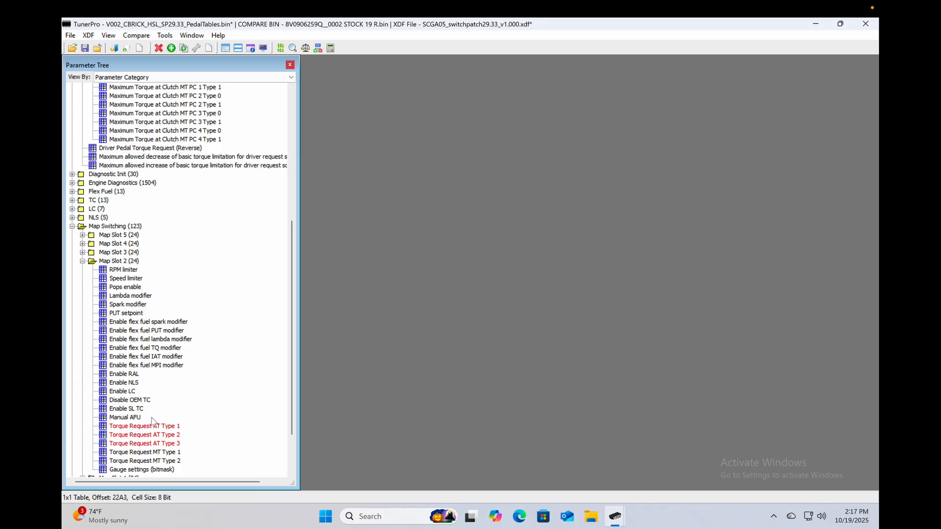
double_click(144, 426)
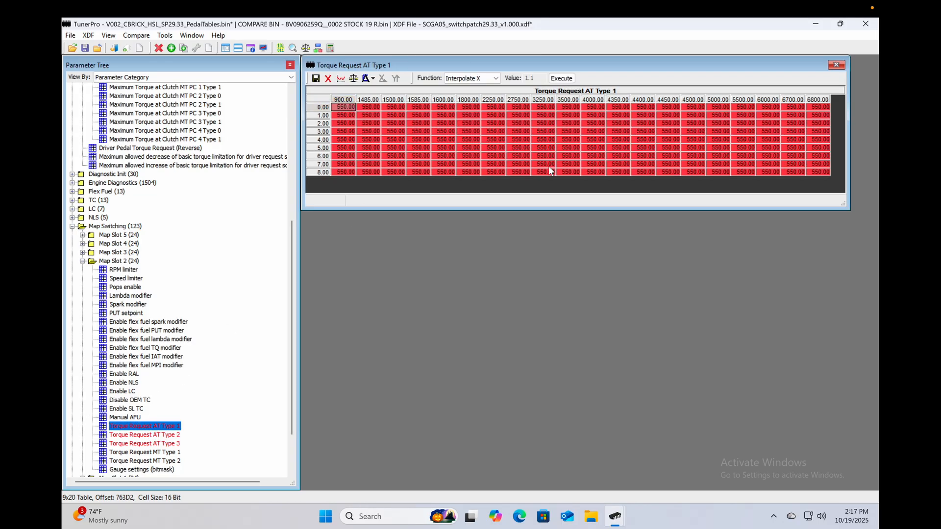
mouse_move(499, 235)
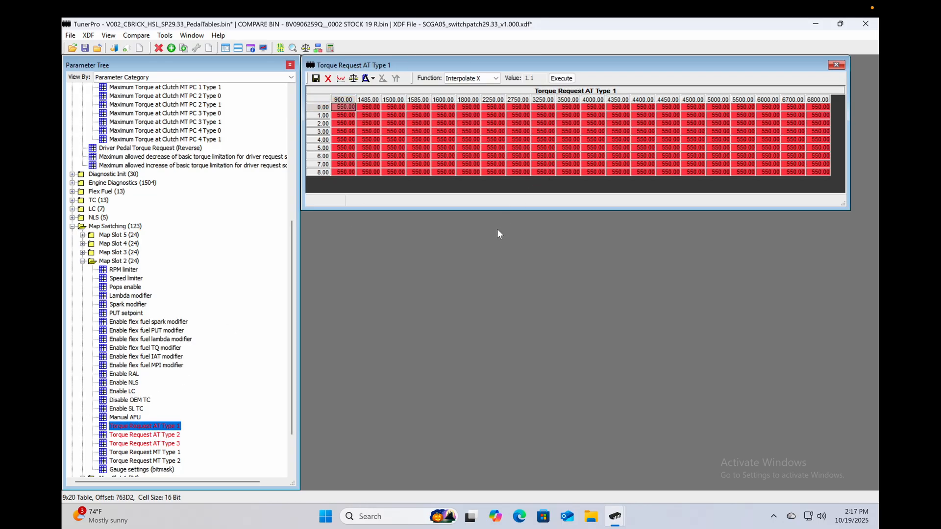